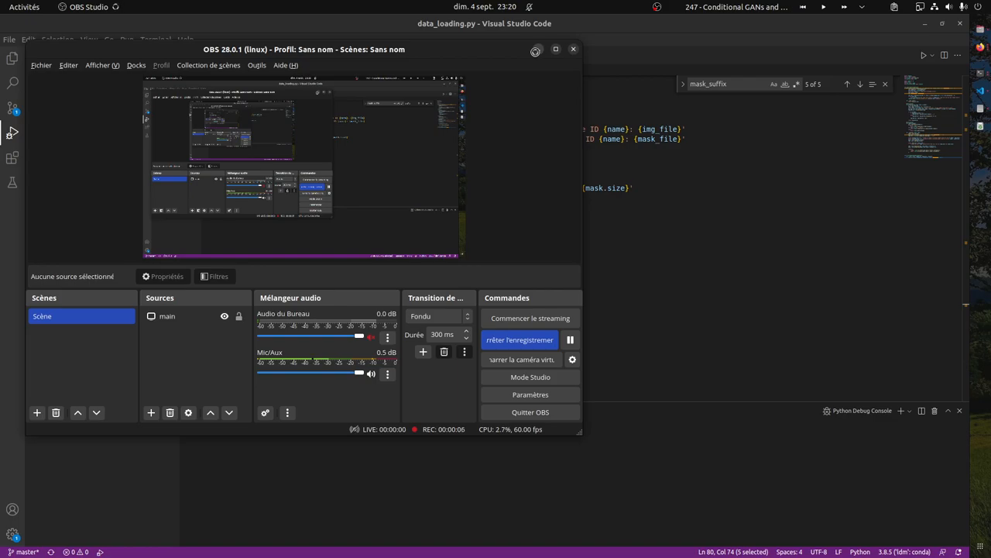
pyautogui.moveTo(538, 50)
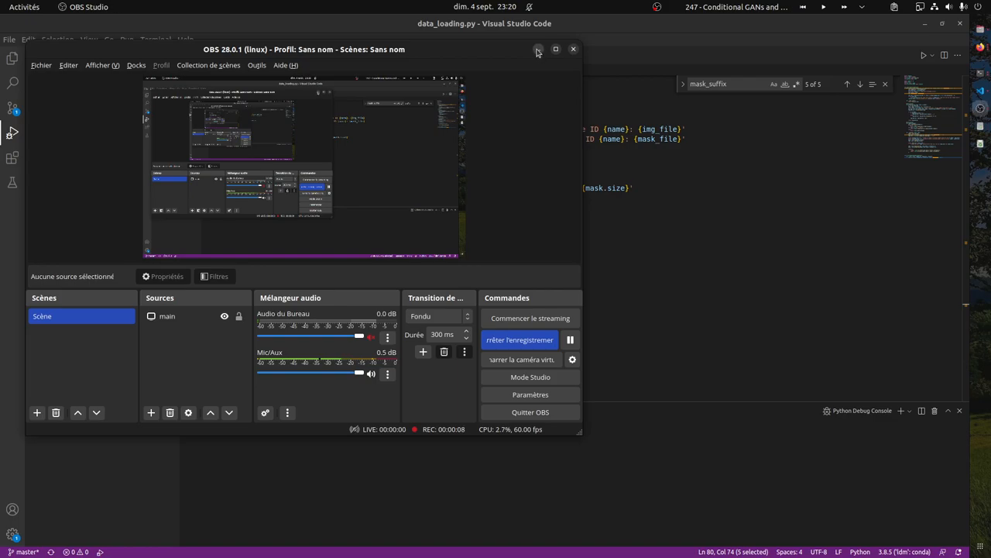
# Step: Minimize the OBS window to reveal data_loading.py, then switch to Firefox
pyautogui.click(573, 49)
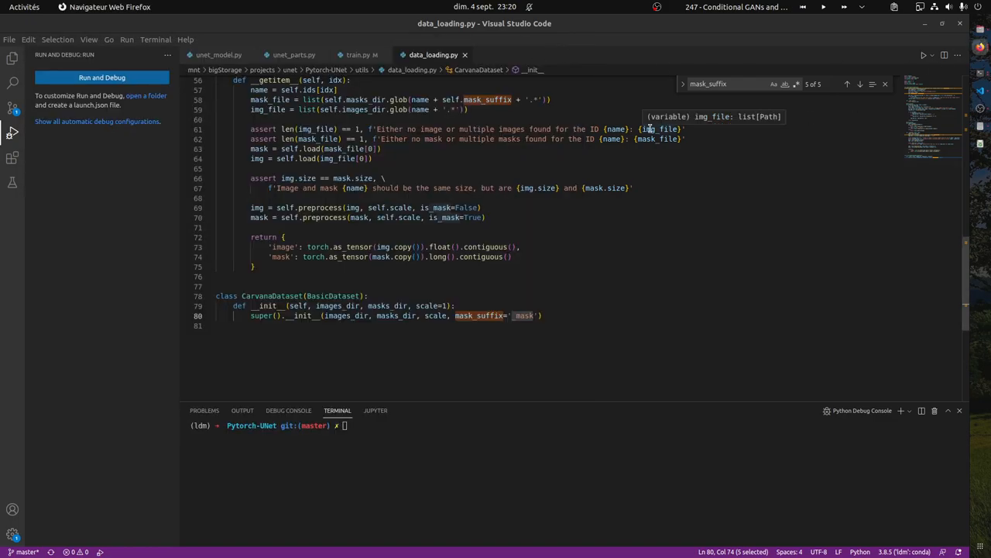
pyautogui.press('alt+Tab')
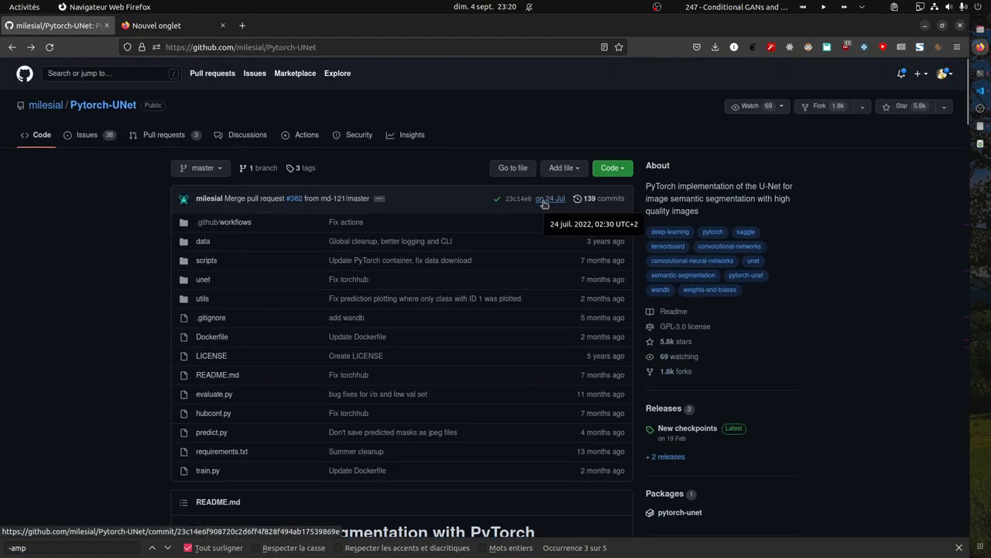
pyautogui.moveTo(434, 131)
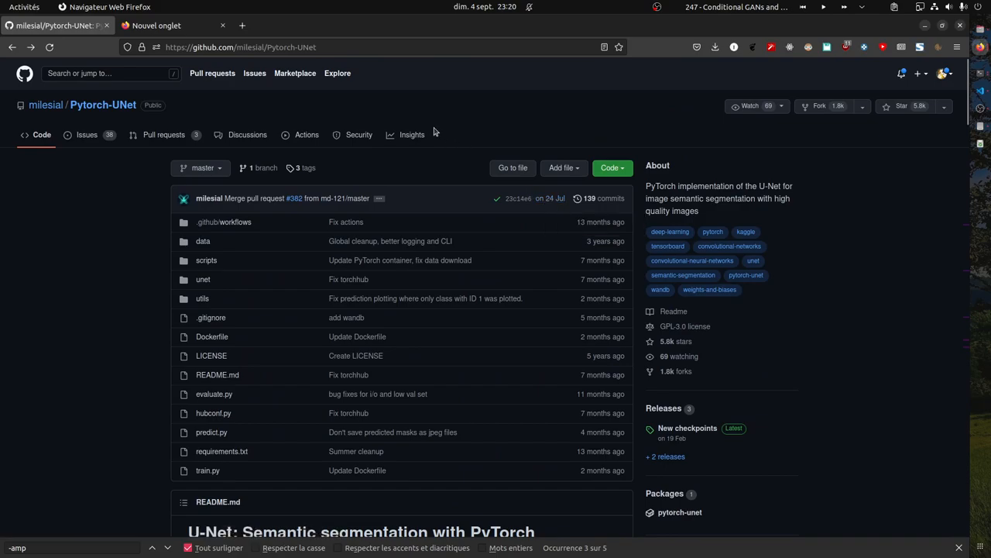
pyautogui.scroll(-3)
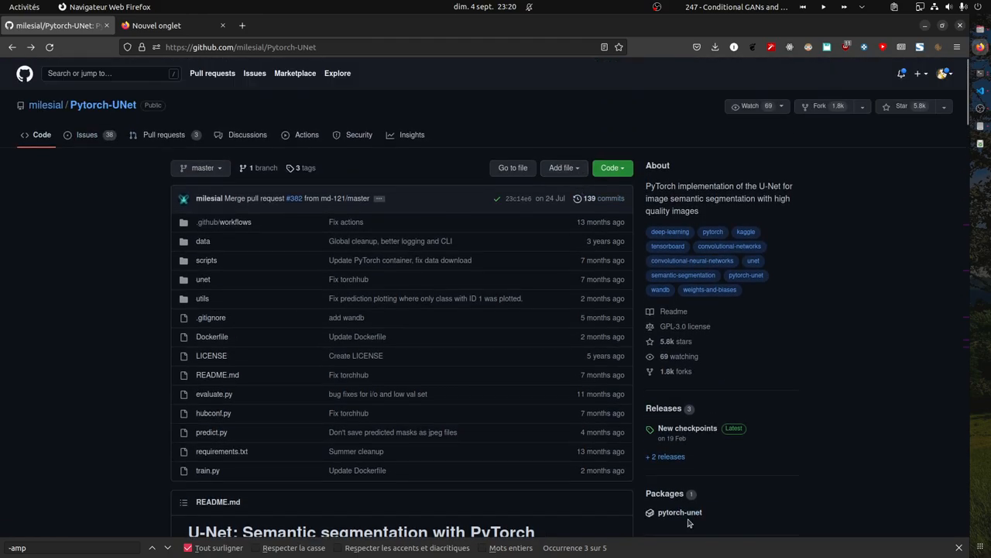
pyautogui.moveTo(446, 294)
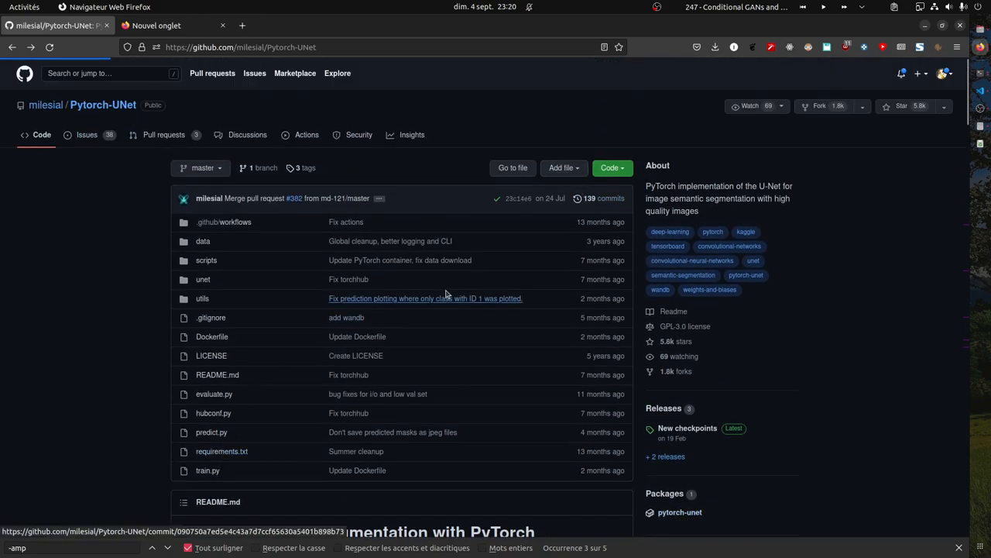
pyautogui.click(682, 512)
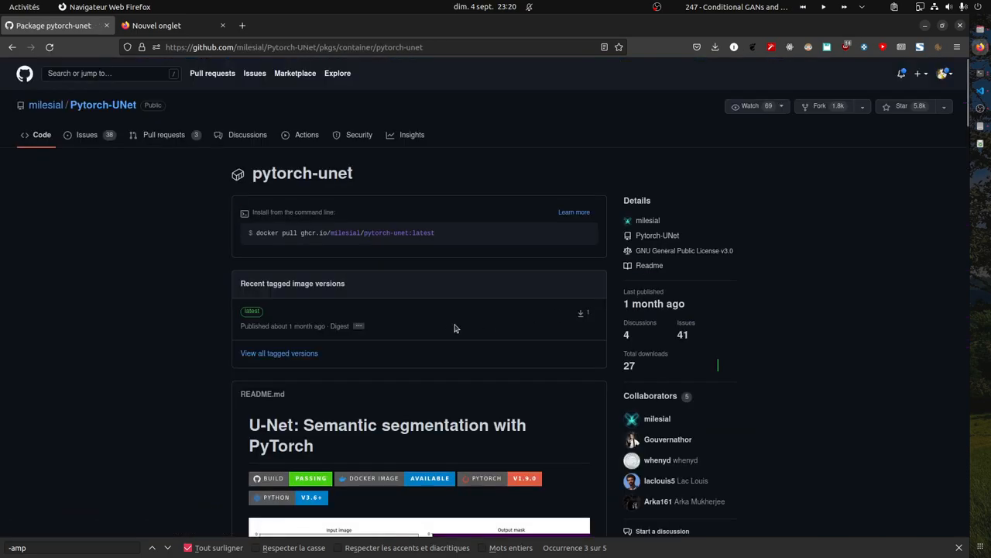
pyautogui.scroll(-3)
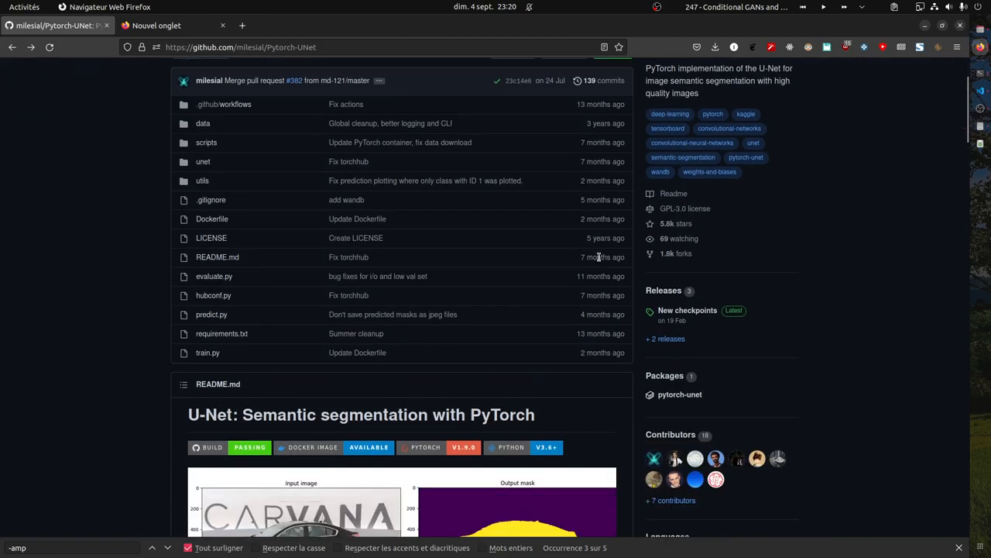
pyautogui.scroll(-3)
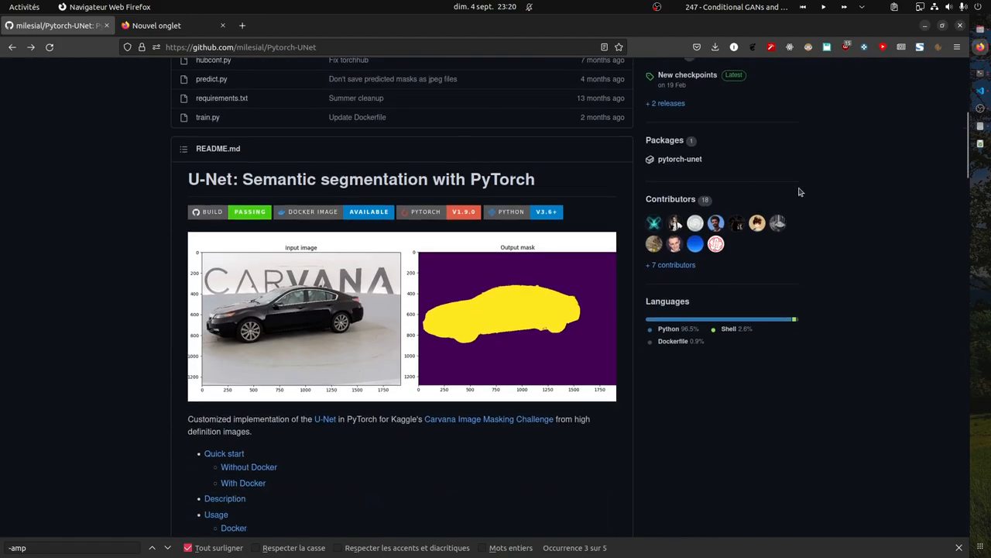
pyautogui.scroll(-3)
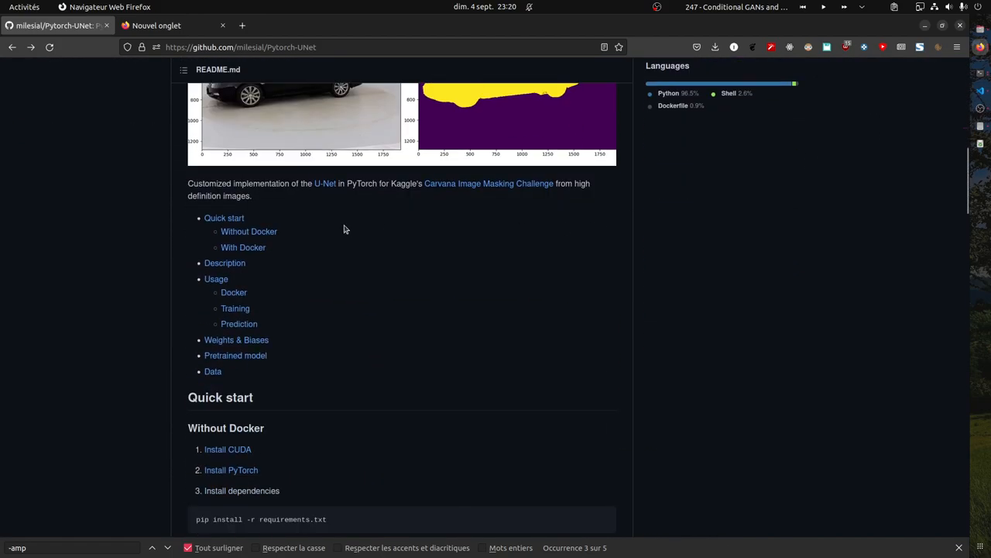
pyautogui.scroll(3)
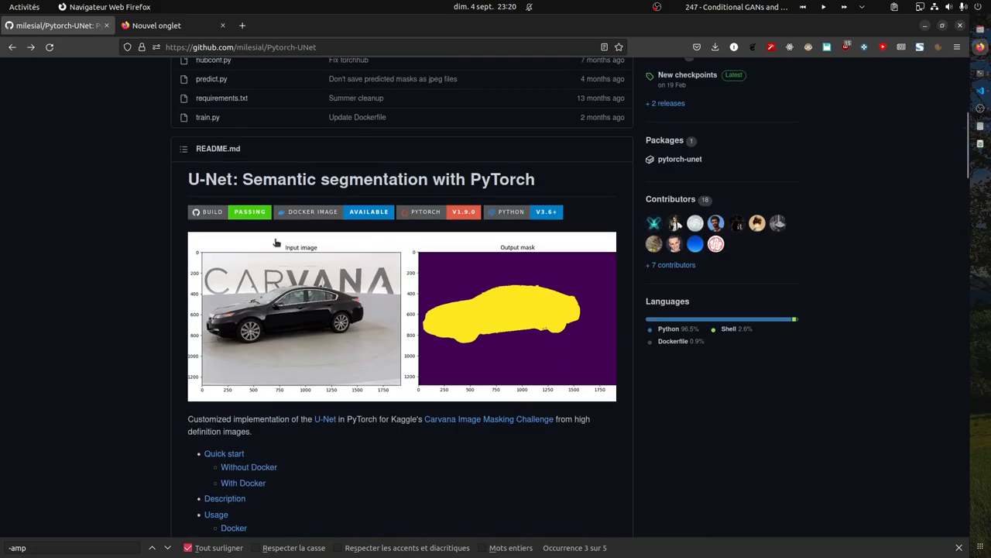
pyautogui.click(221, 97)
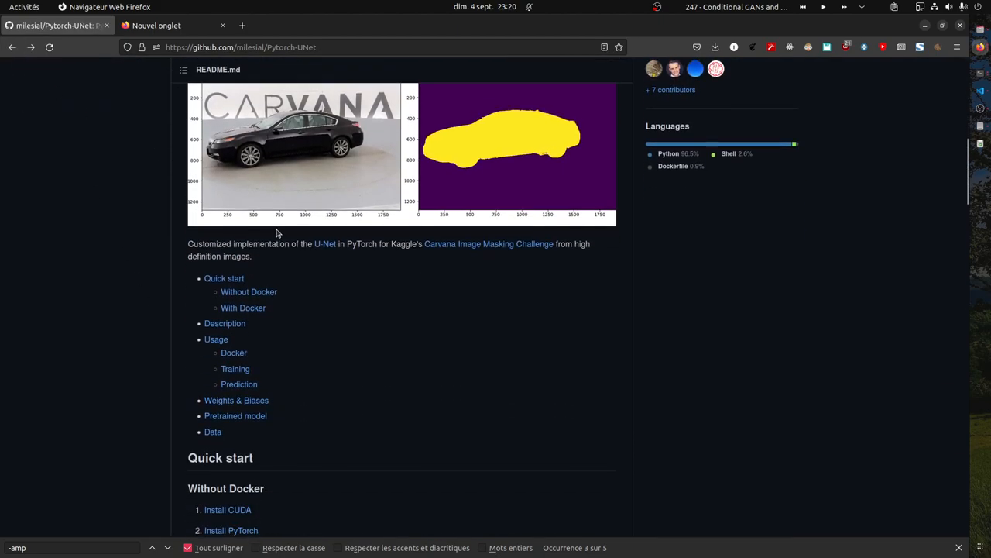
pyautogui.scroll(-3)
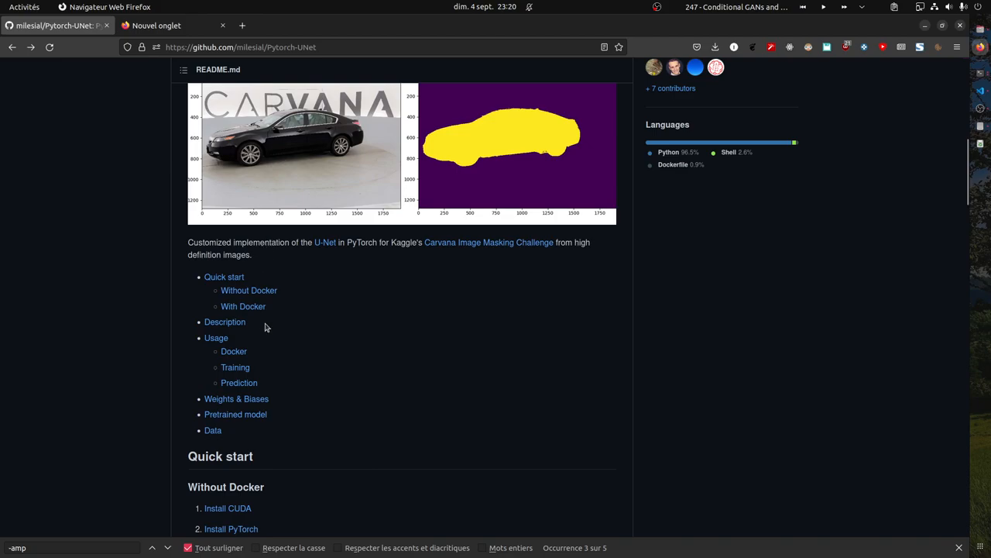
pyautogui.scroll(-3)
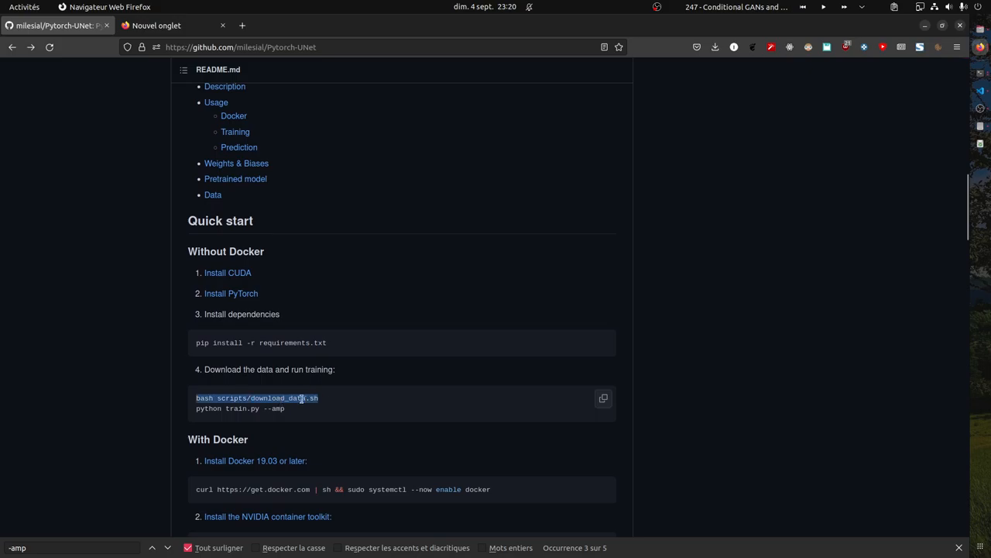
pyautogui.moveTo(236, 391)
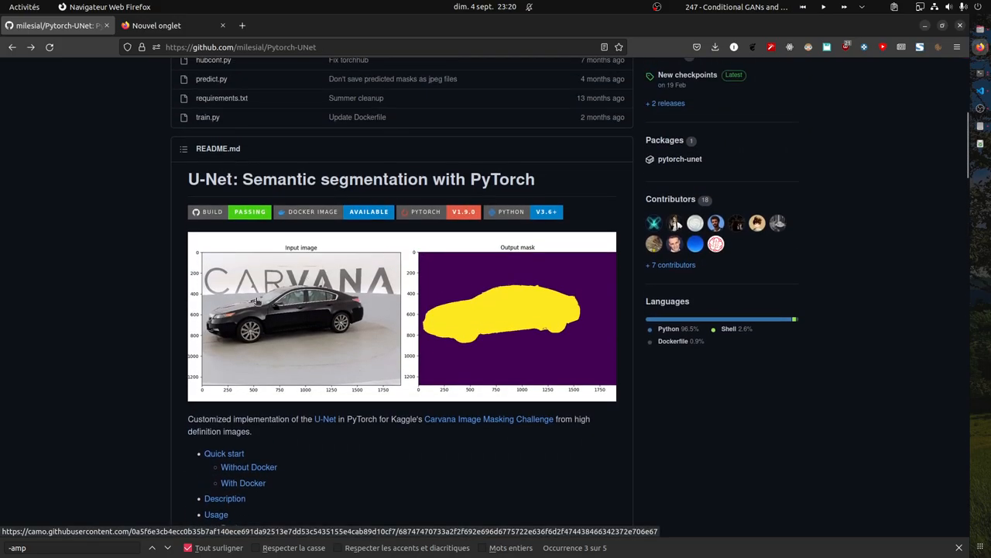
pyautogui.moveTo(504, 295)
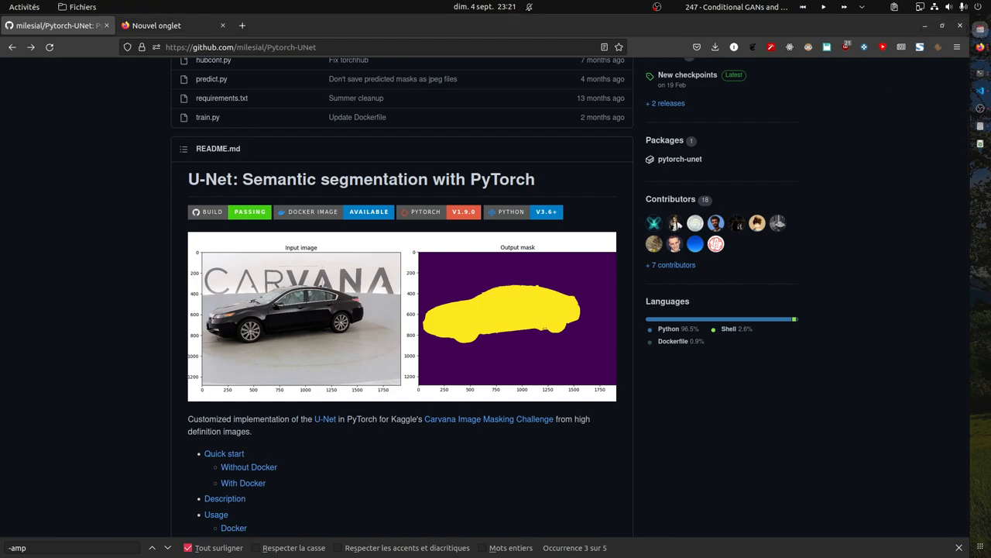
pyautogui.moveTo(849, 112)
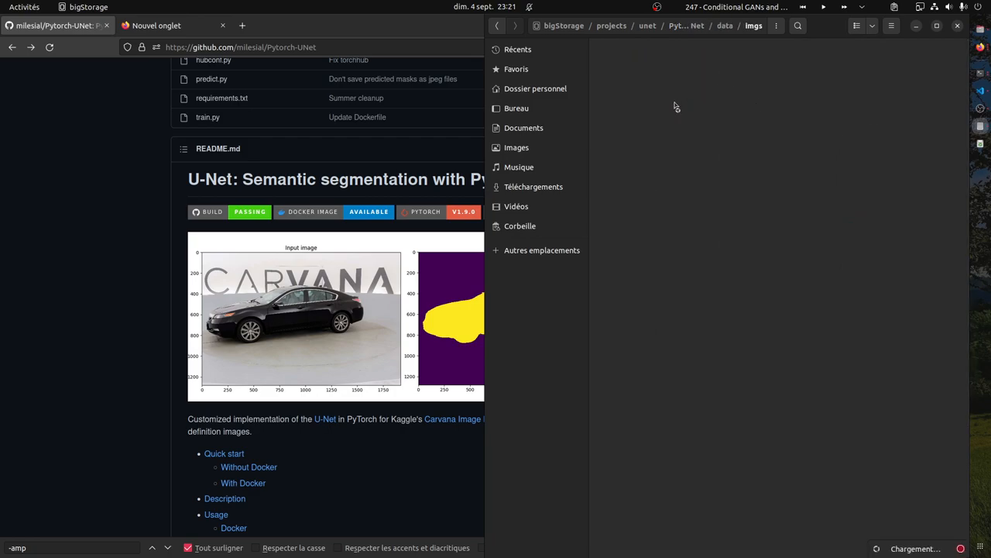
# Step: Browse data/masks, then navigate back up to the Pytorch-UNet project folder
pyautogui.click(720, 25)
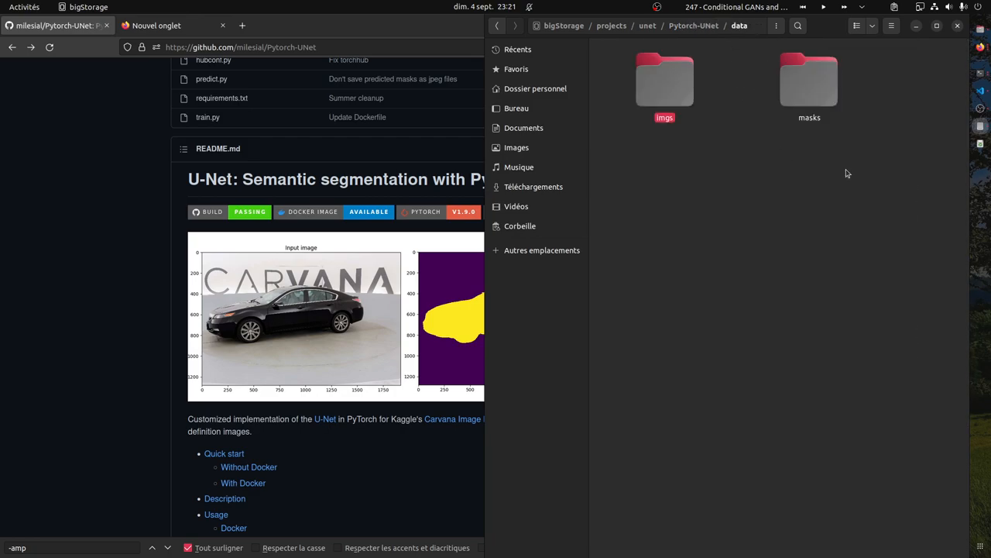
pyautogui.doubleClick(808, 80)
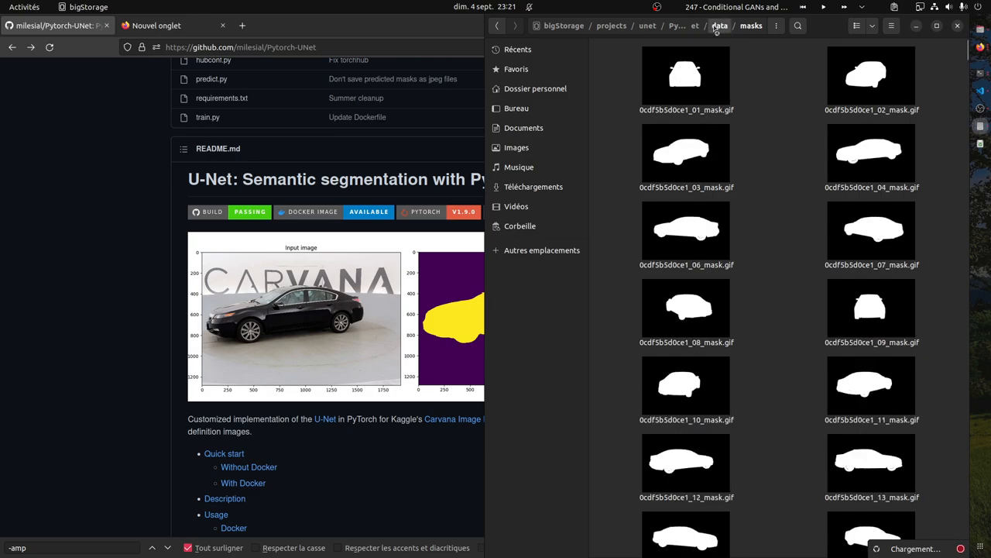
pyautogui.click(724, 25)
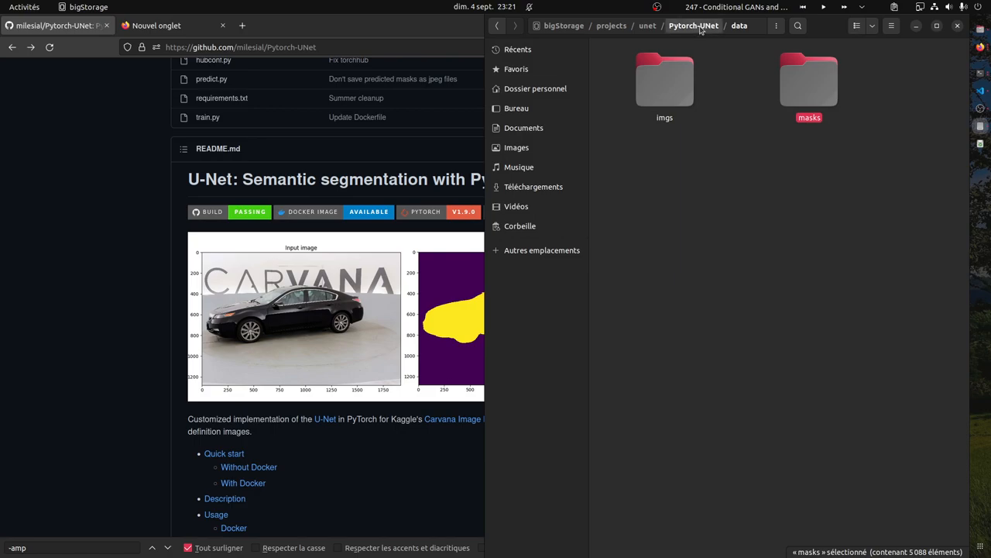
pyautogui.click(694, 28)
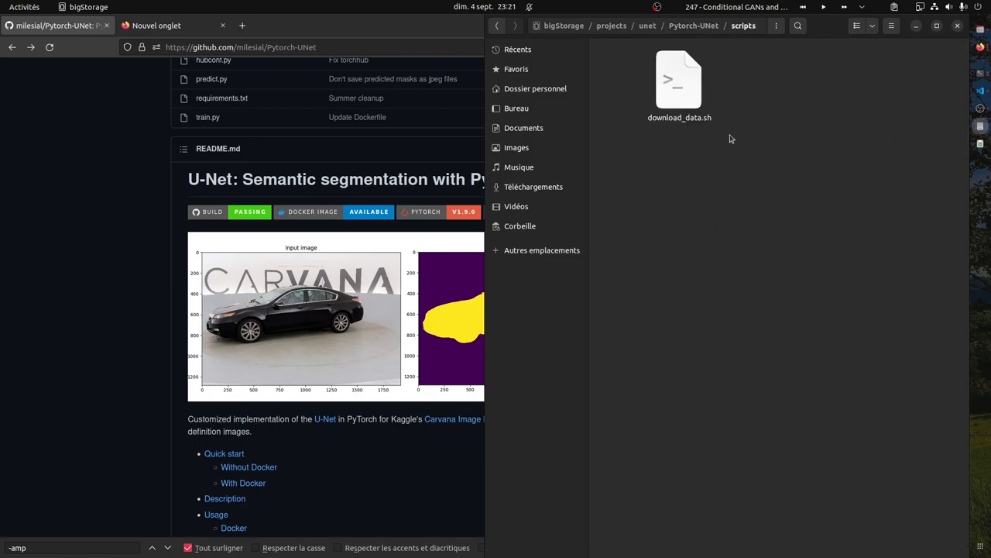
# Step: Open download_data.sh in gedit, select lines while reading, then close it
pyautogui.doubleClick(678, 80)
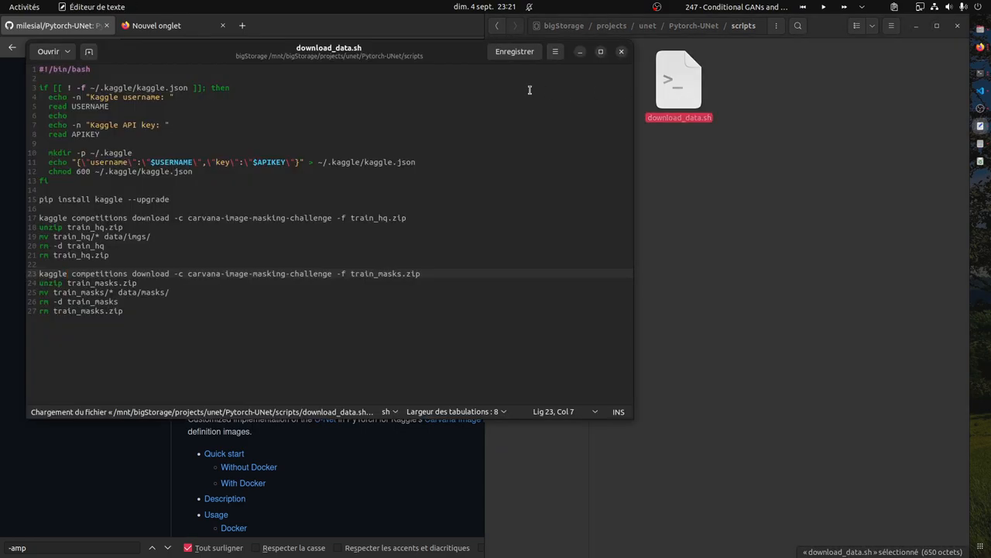
pyautogui.doubleClick(40, 216)
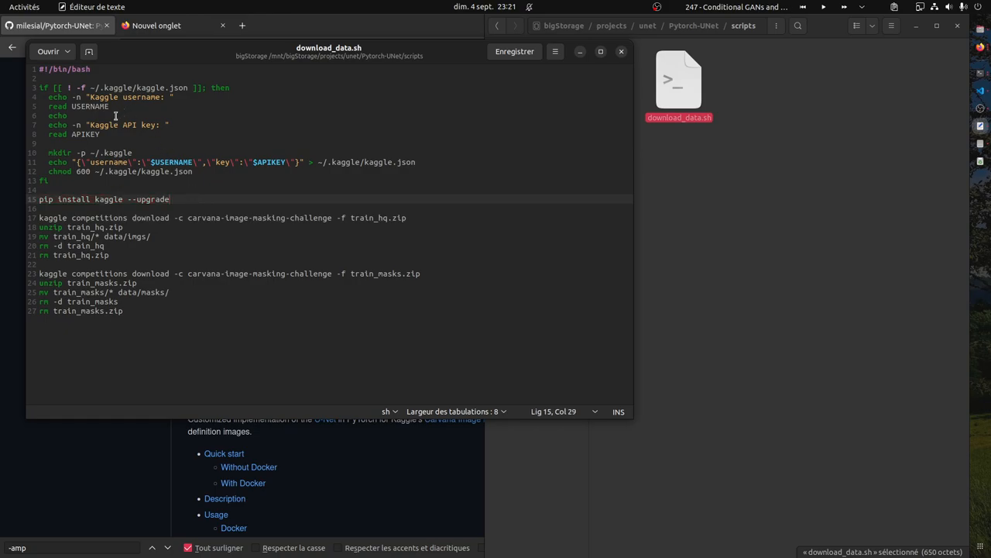
pyautogui.moveTo(132, 124)
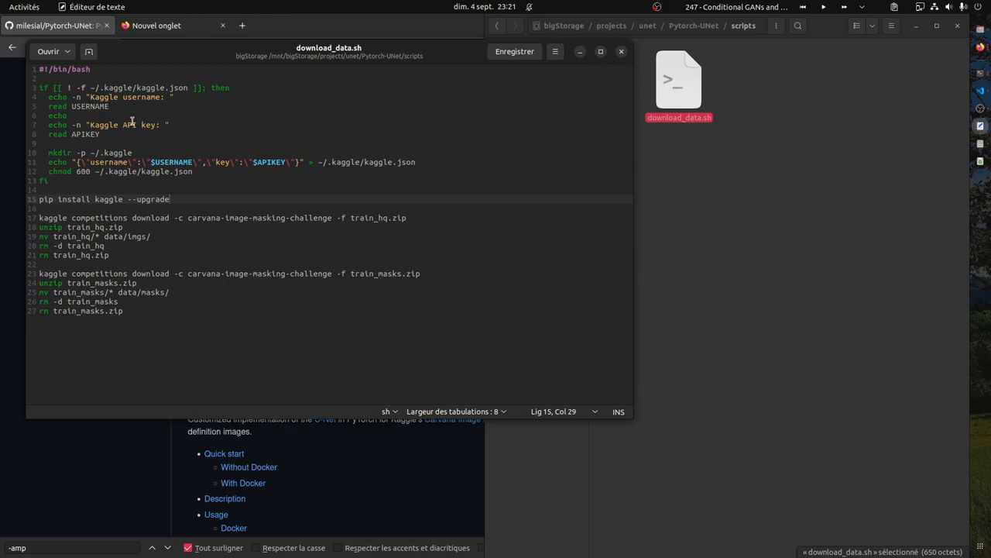
pyautogui.moveTo(255, 148)
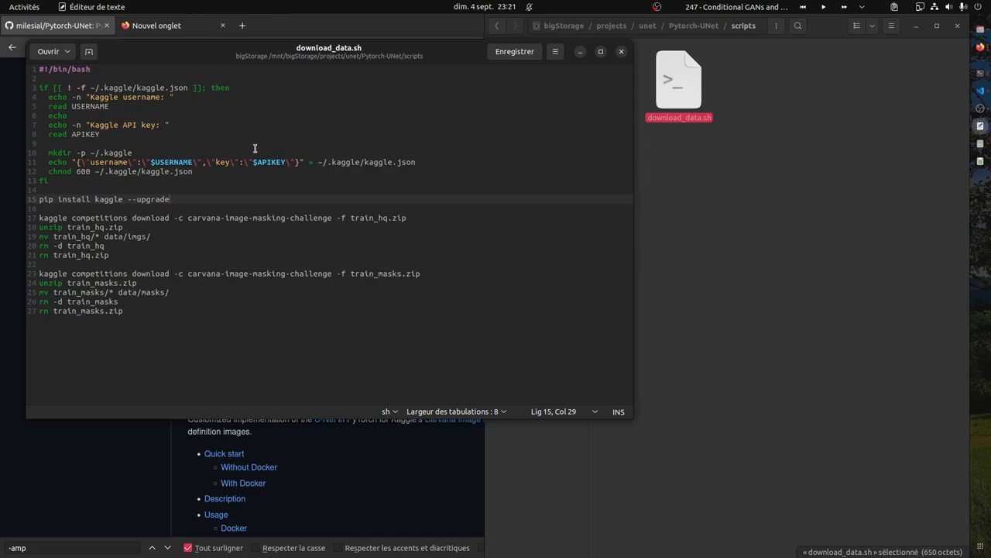
pyautogui.moveTo(277, 147)
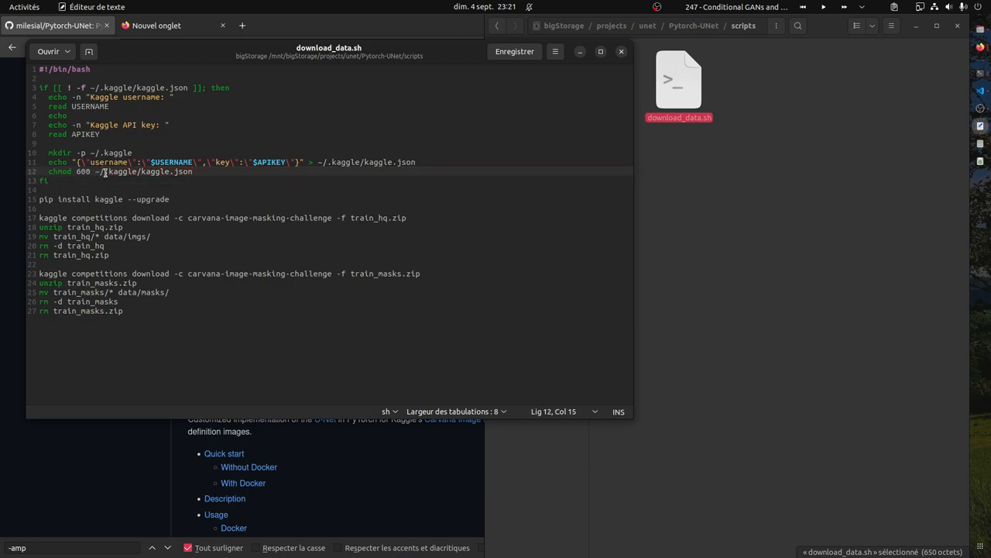
pyautogui.doubleClick(153, 171)
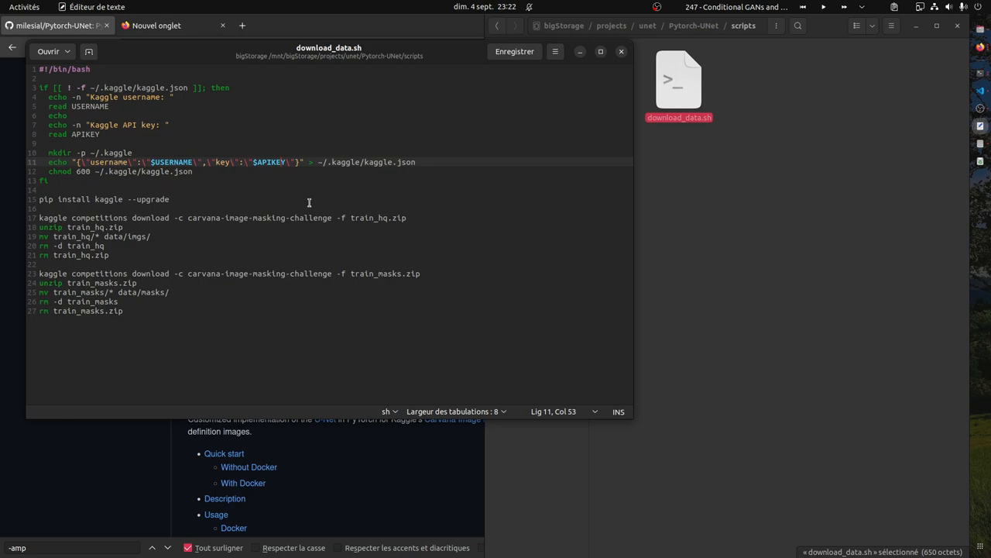
pyautogui.moveTo(220, 207)
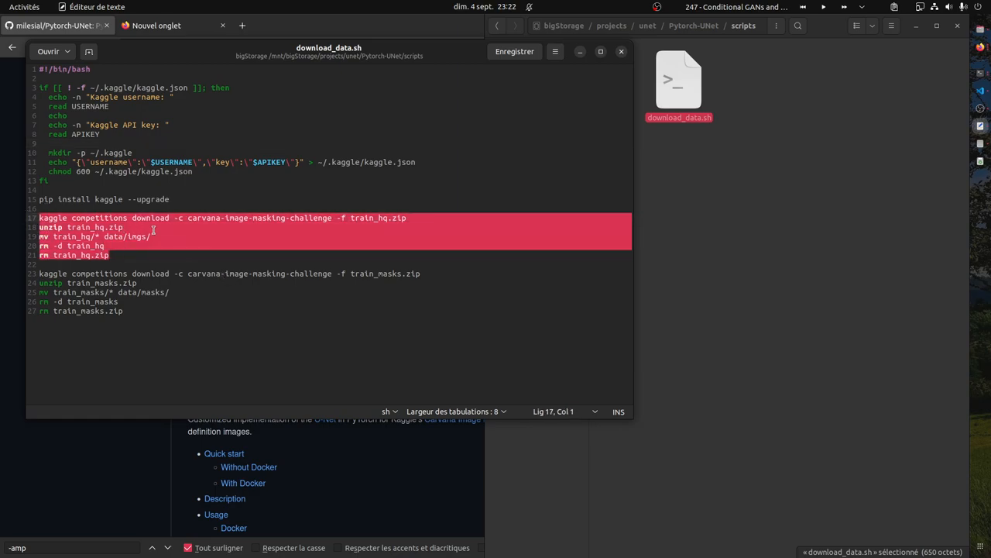
pyautogui.click(207, 229)
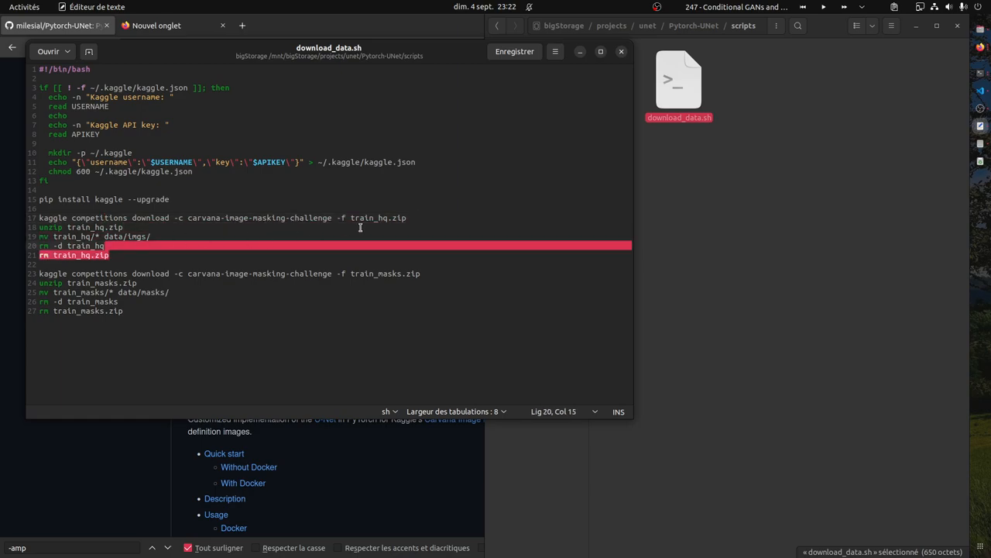
pyautogui.click(459, 274)
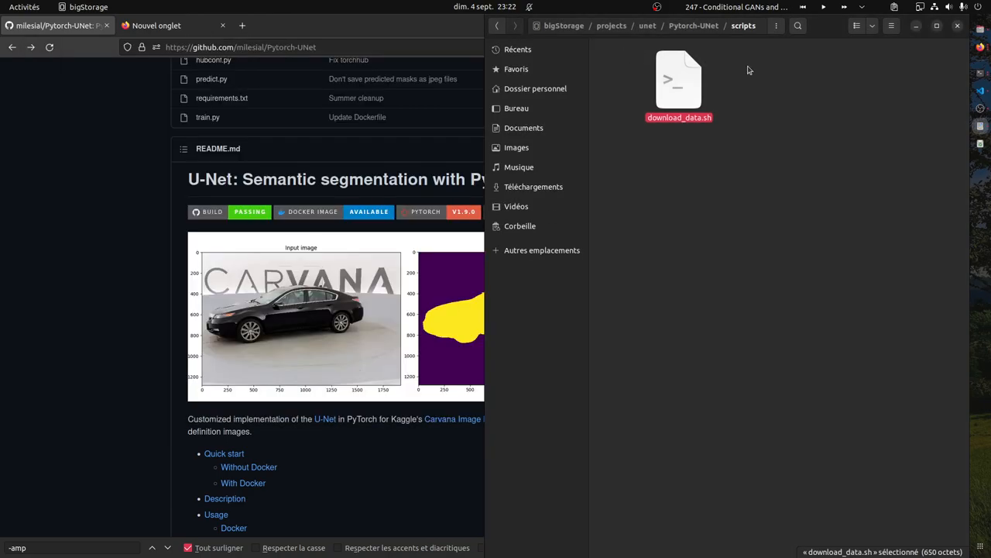
pyautogui.moveTo(819, 110)
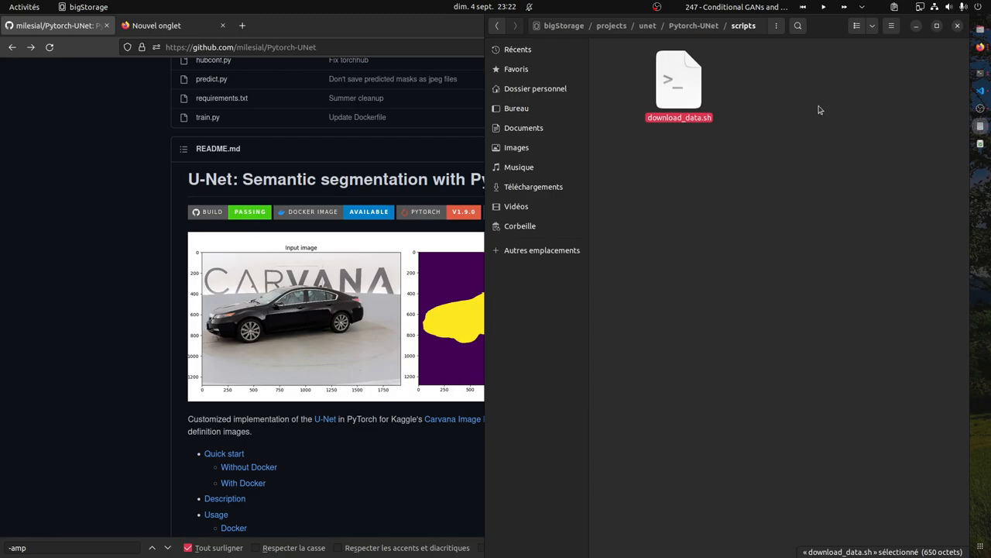
pyautogui.moveTo(736, 104)
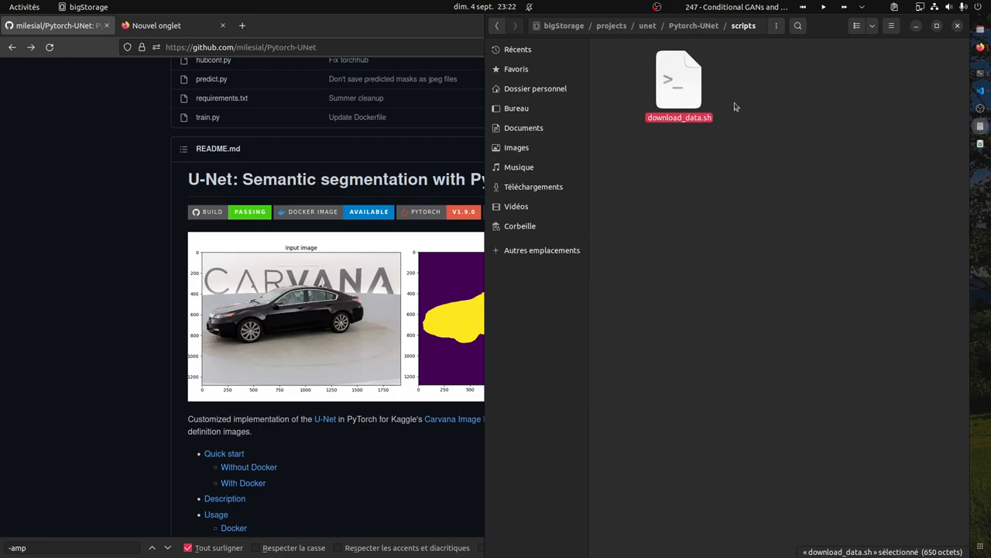
pyautogui.moveTo(709, 57)
pyautogui.write('pillow')
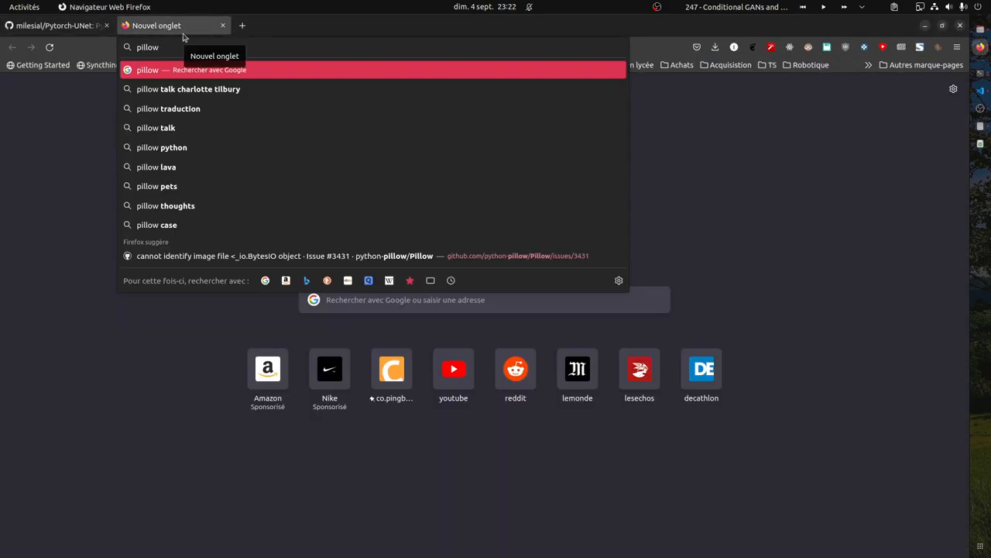
# Step: Search Google for 'pillow palletised images' and open the ImagePalette Module result
pyautogui.click(58, 26)
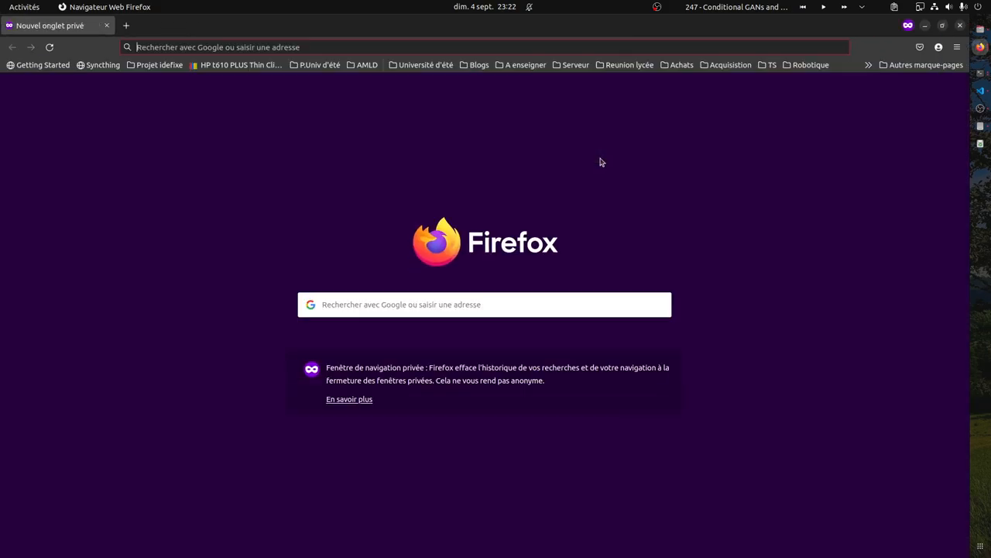
pyautogui.write('pillow+palletised+images')
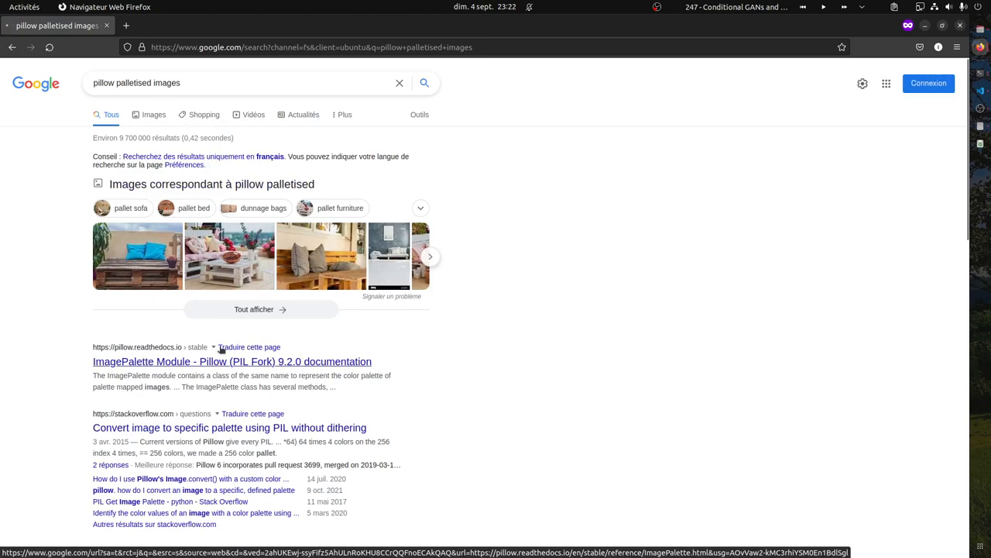
pyautogui.click(231, 361)
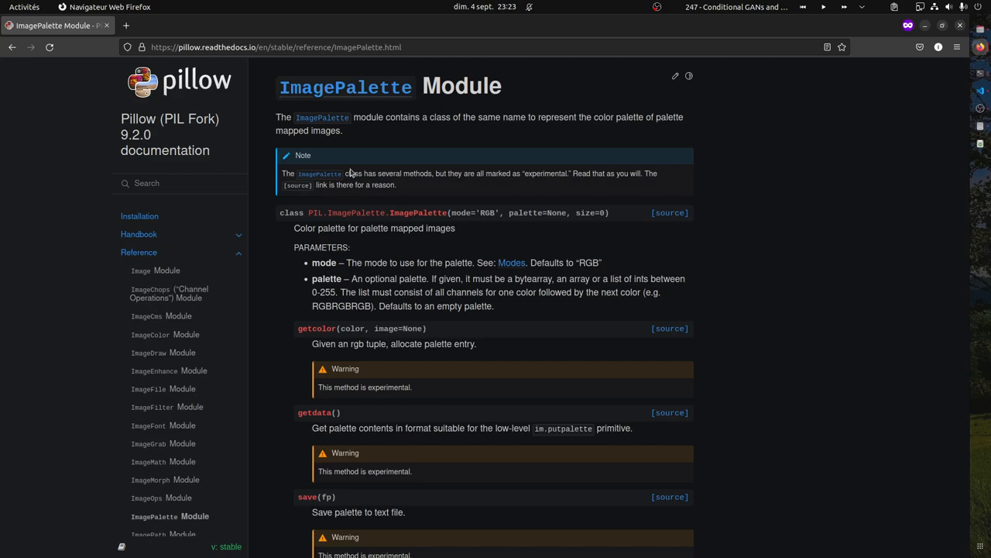
pyautogui.moveTo(791, 163)
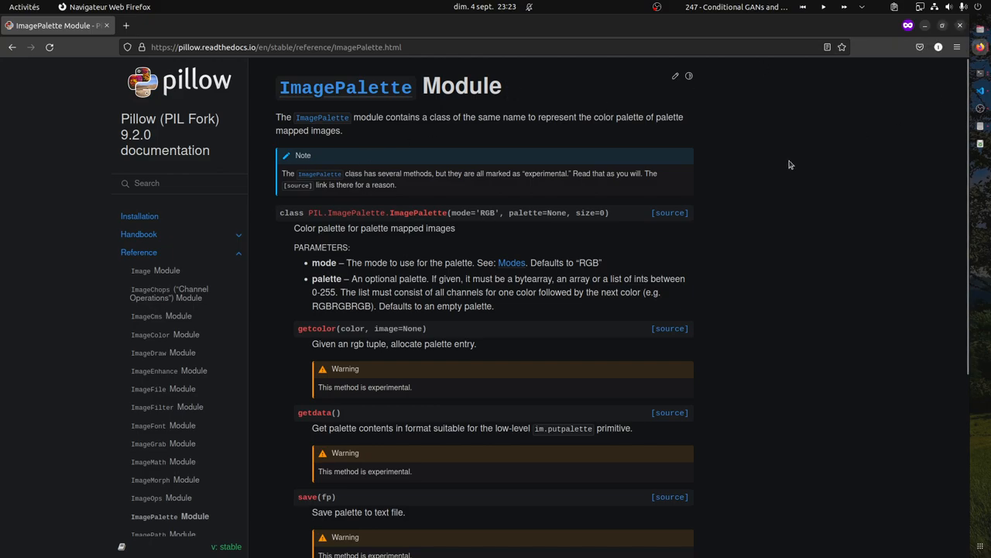
pyautogui.moveTo(776, 173)
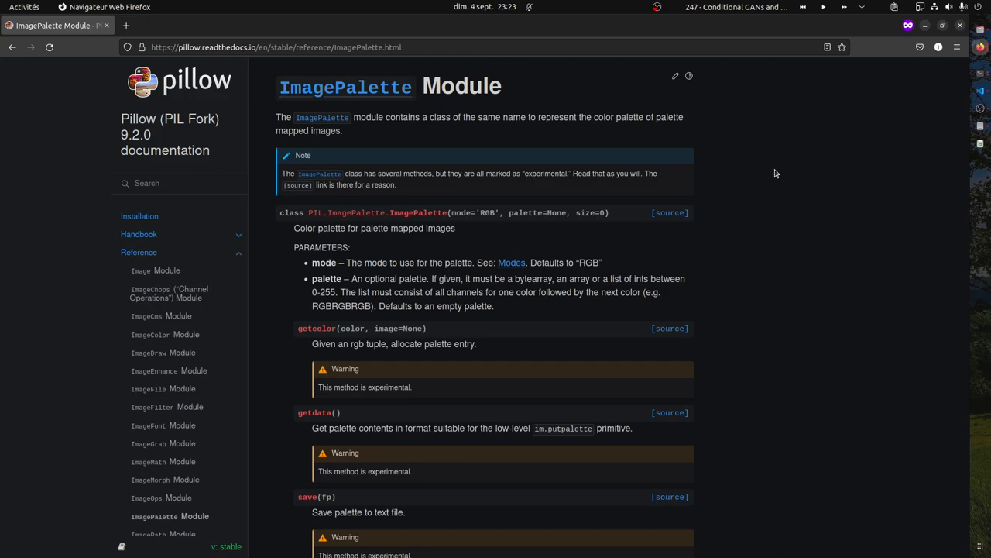
# Step: Scroll down through the ImagePalette Module documentation page
pyautogui.scroll(-3)
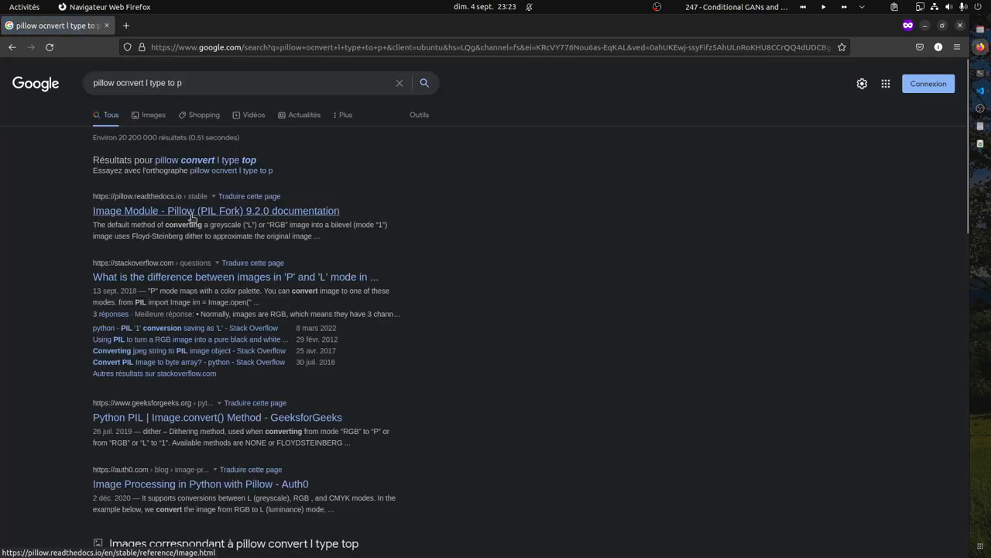
# Step: Find 'convert' in Pillow's Image Module docs, then read the Stack Overflow P-versus-L answer
pyautogui.click(235, 277)
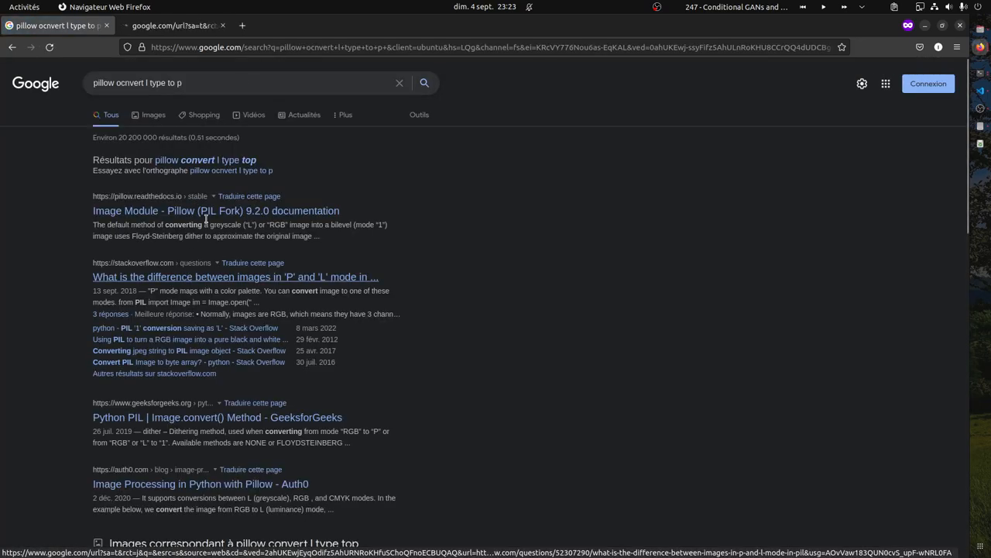
pyautogui.click(215, 210)
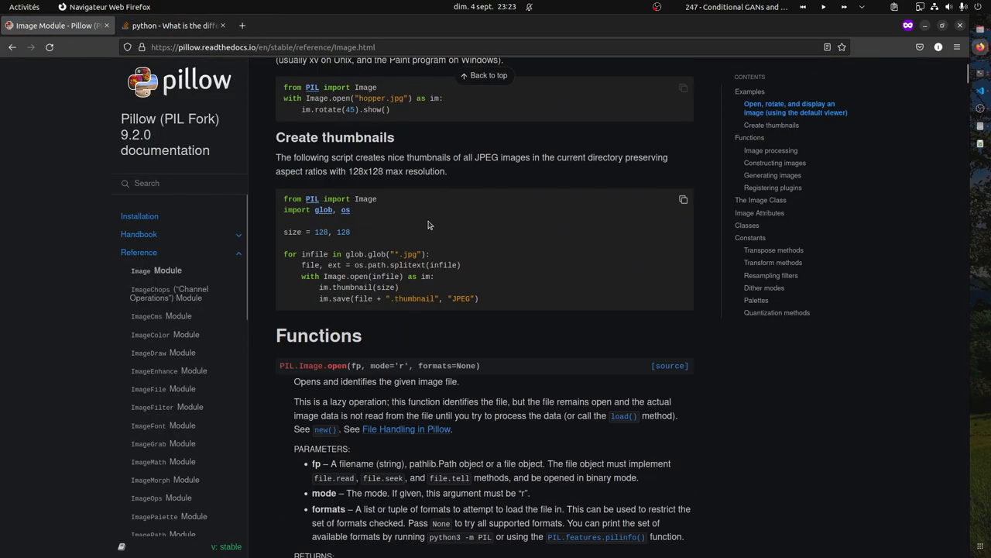
pyautogui.scroll(3)
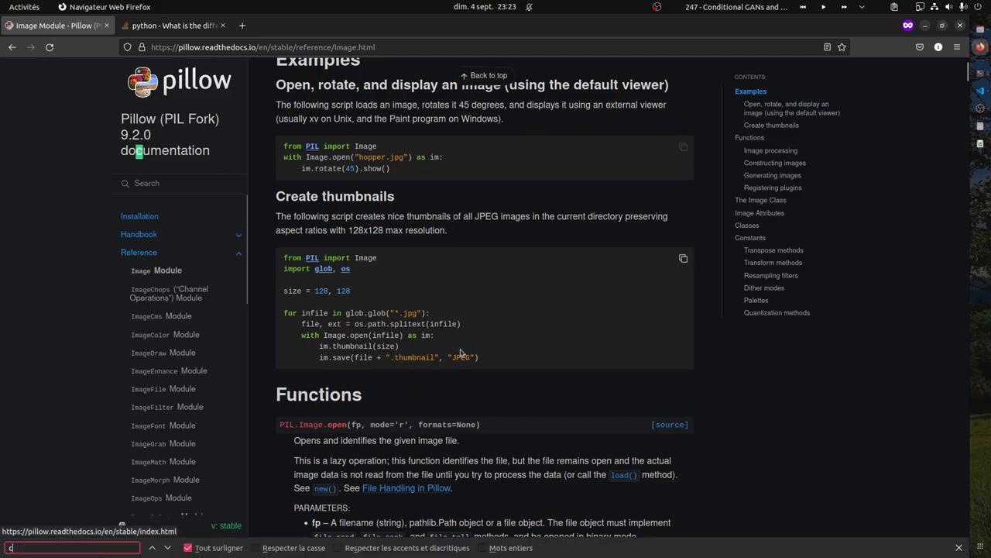
pyautogui.write('convert(')
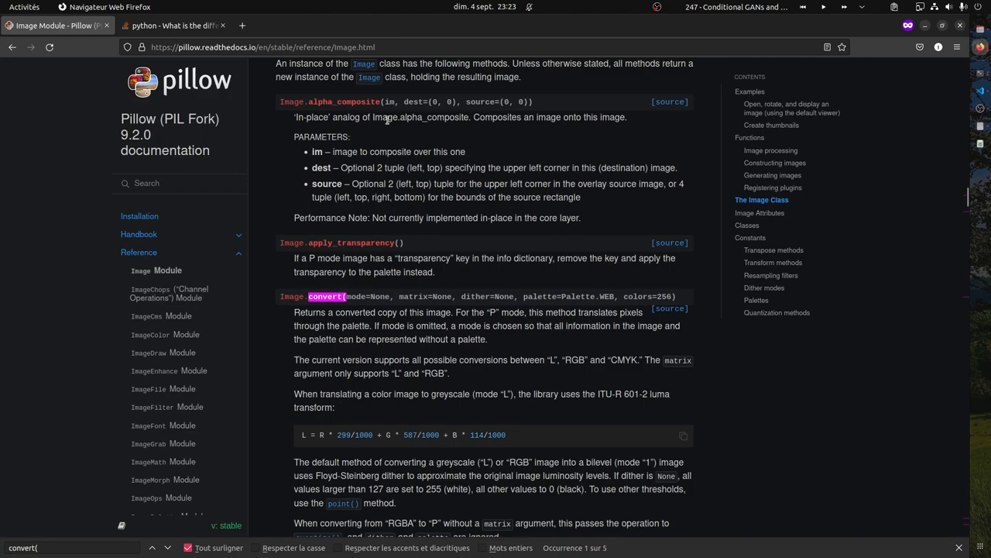
pyautogui.click(177, 25)
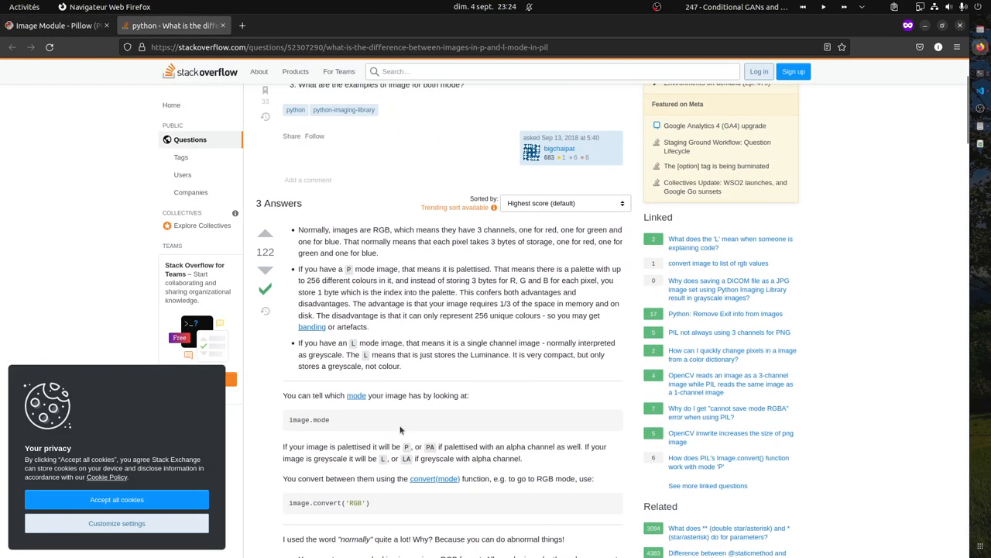
pyautogui.scroll(-3)
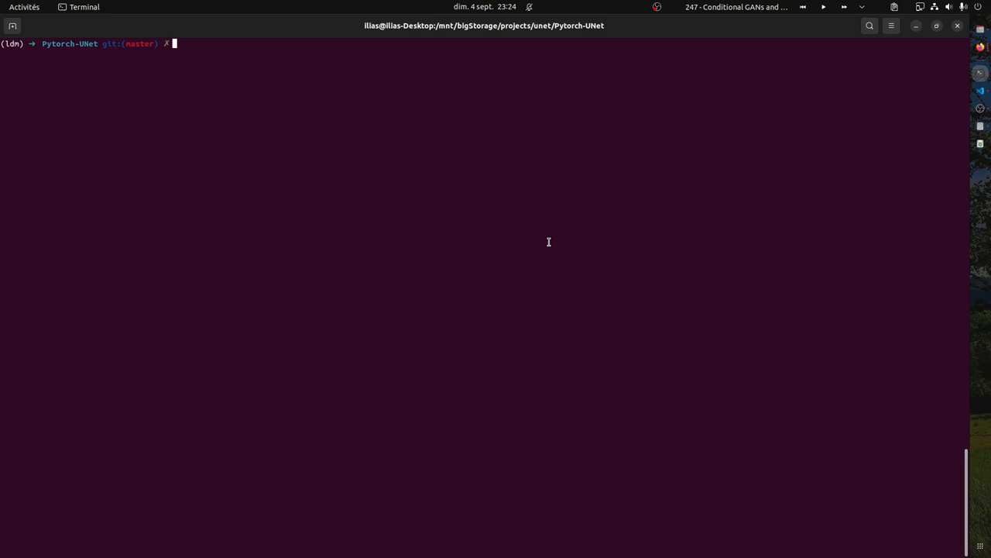
# Step: Enter the train.py command in the Pytorch-UNet terminal
pyautogui.write('vim train.py')
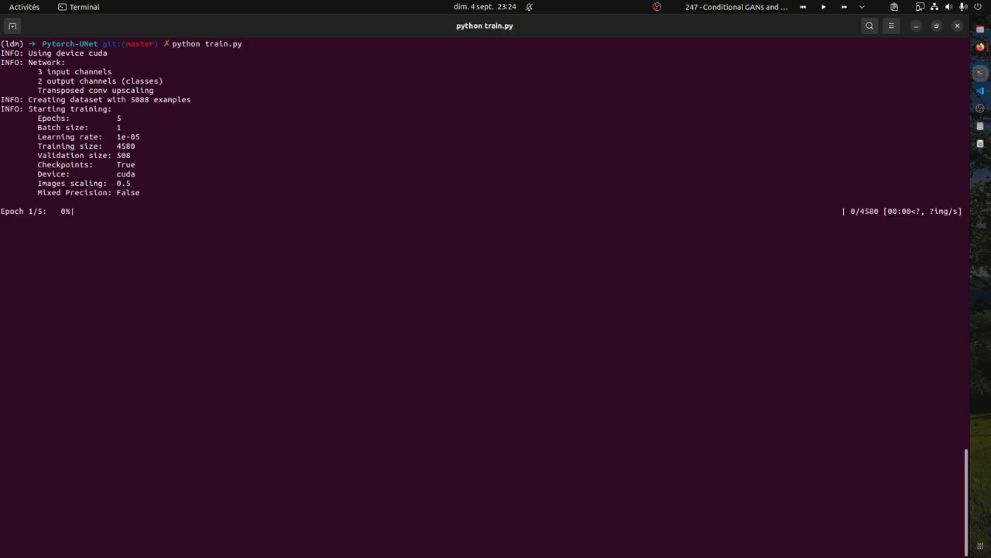
pyautogui.moveTo(147, 203)
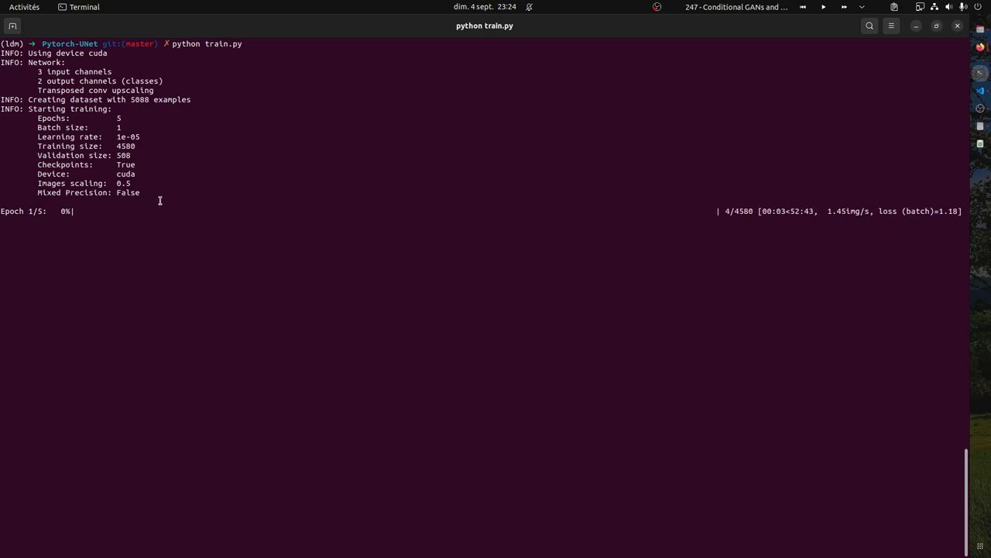
pyautogui.moveTo(590, 127)
pyautogui.write('nvtop')
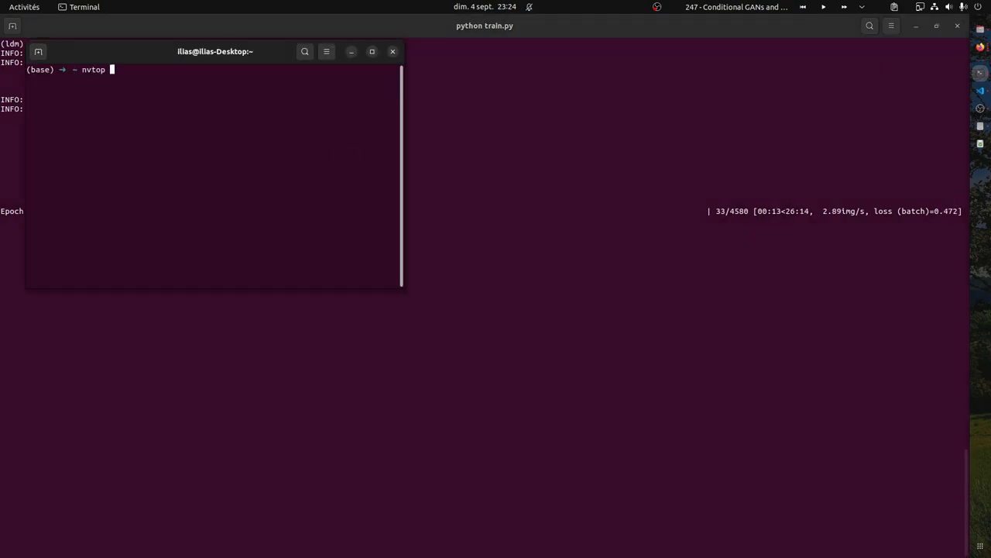
# Step: Launch the nvtop GPU monitor in a second terminal window
pyautogui.press('Return')
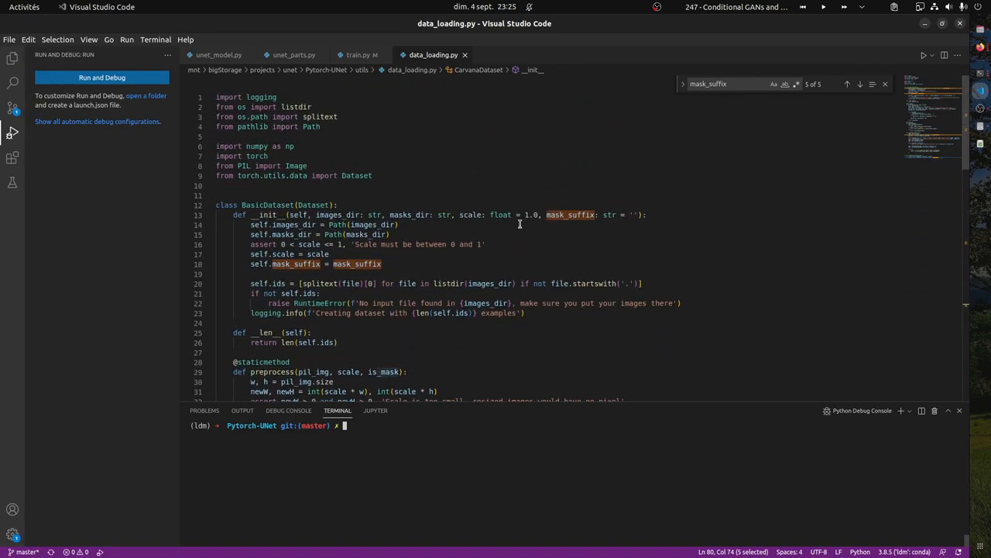
pyautogui.moveTo(477, 235)
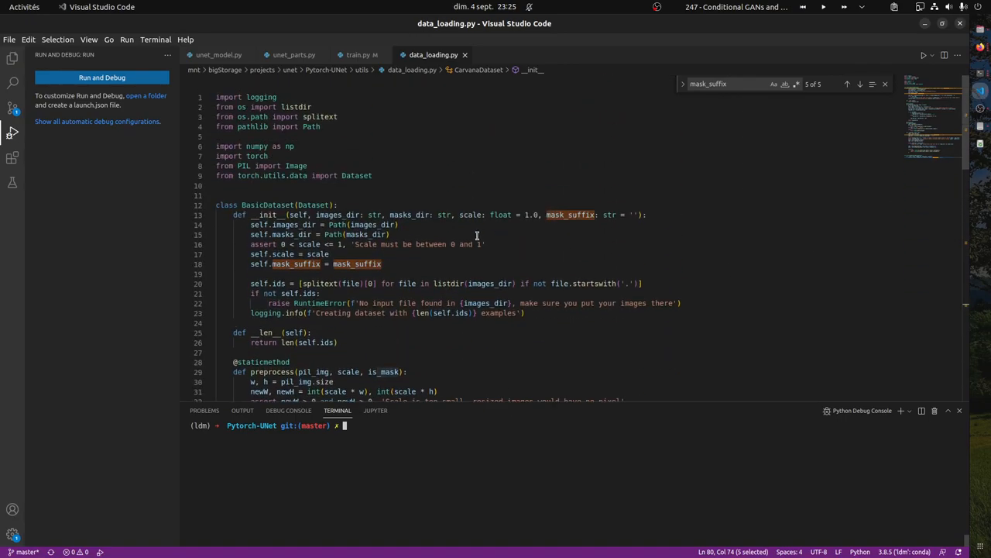
# Step: Highlight mask_suffix and __init__ on line 13, then scroll to __getitem__ and CarvanaDataset
pyautogui.doubleClick(571, 215)
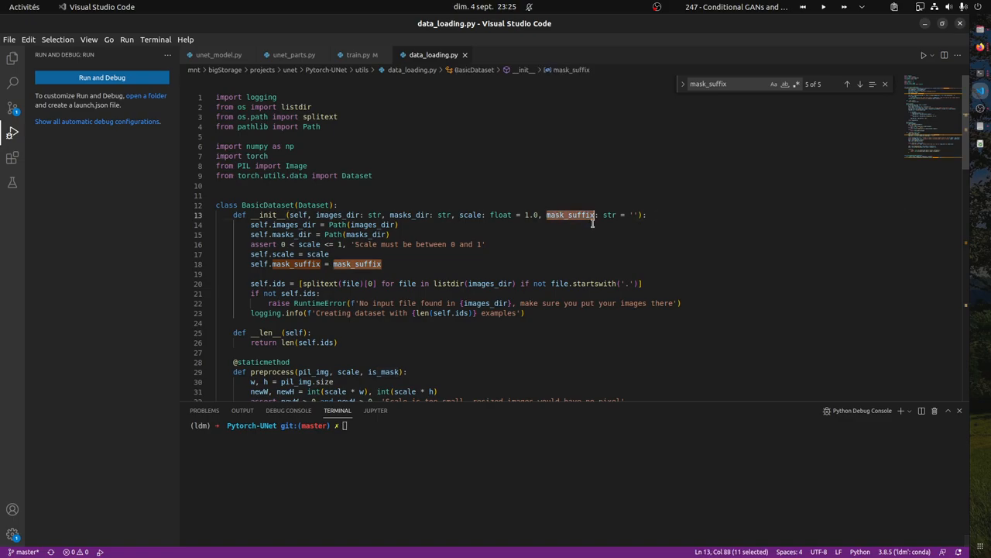
pyautogui.moveTo(588, 226)
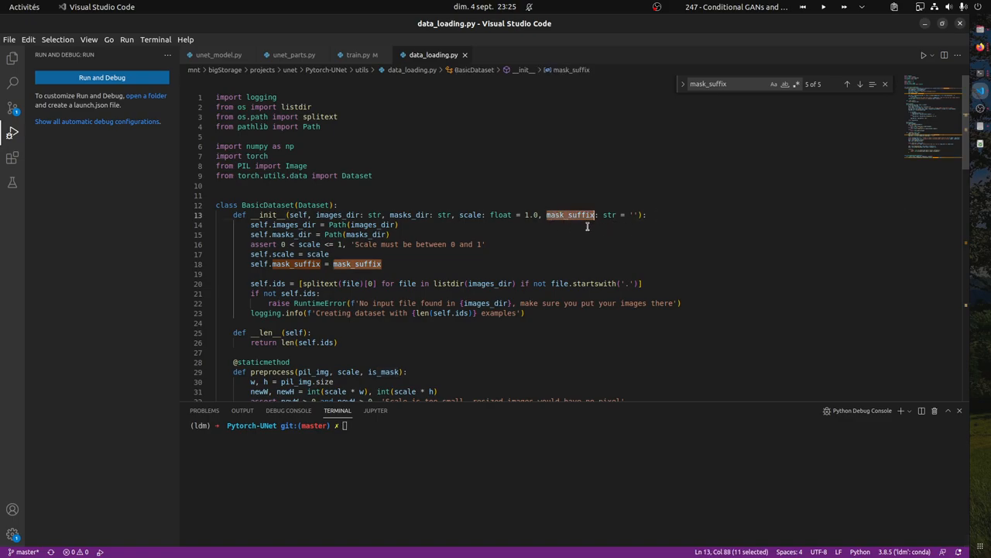
pyautogui.doubleClick(267, 214)
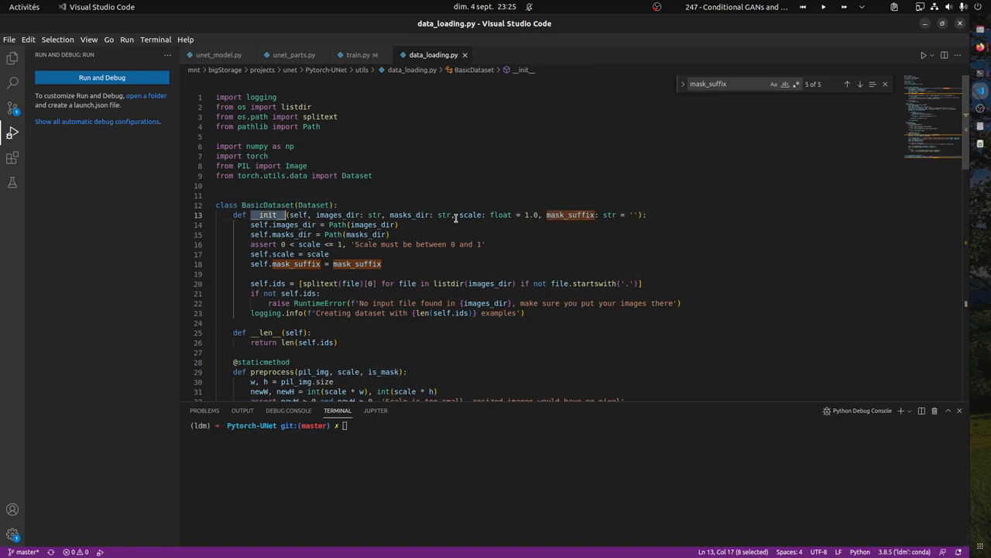
pyautogui.doubleClick(269, 204)
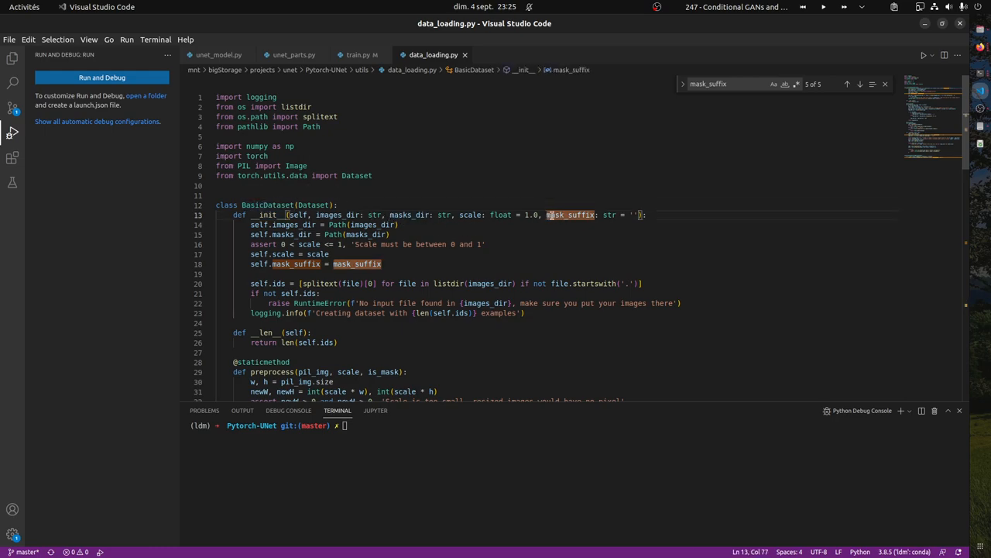
pyautogui.scroll(-3)
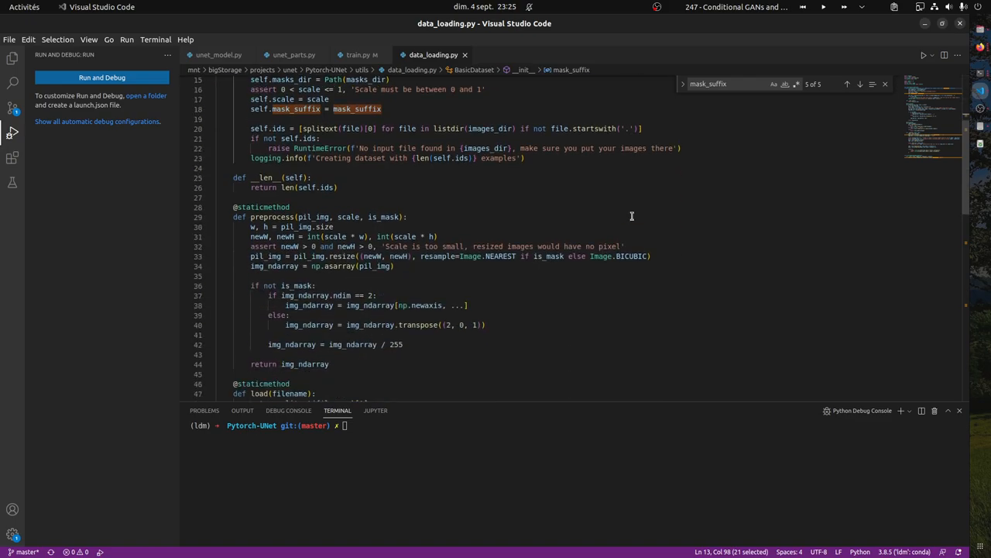
pyautogui.scroll(-3)
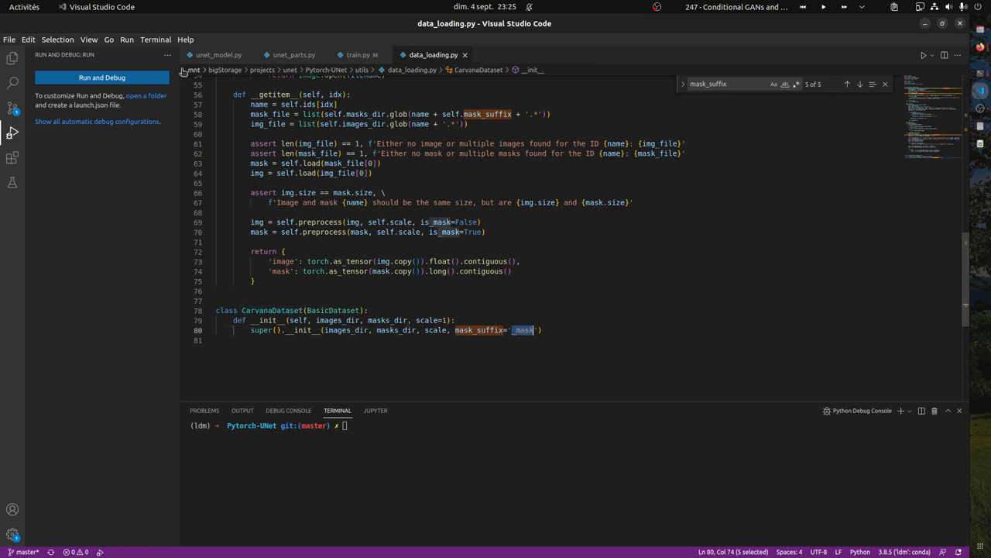
# Step: Open train.py, search it for 'data', and scroll through the matches
pyautogui.click(219, 55)
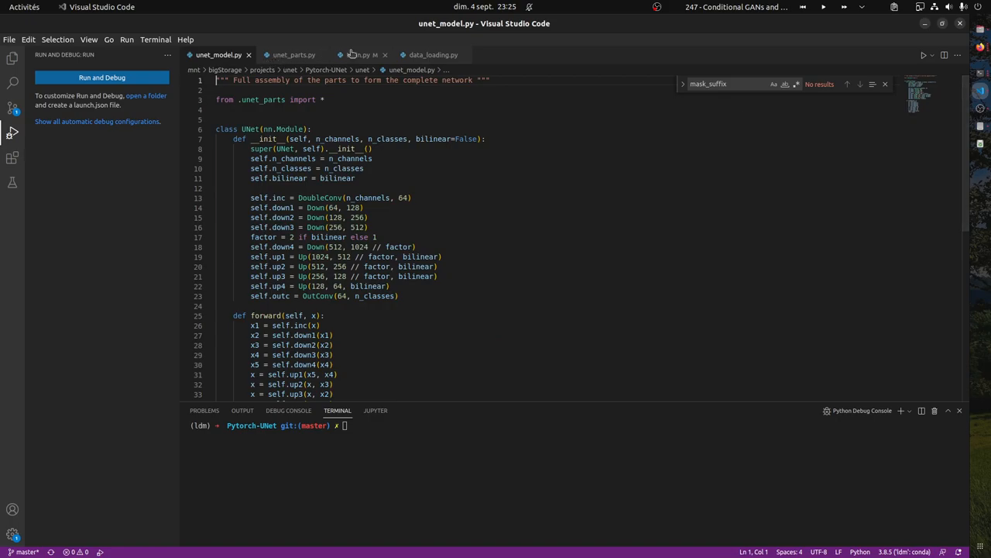
pyautogui.click(361, 55)
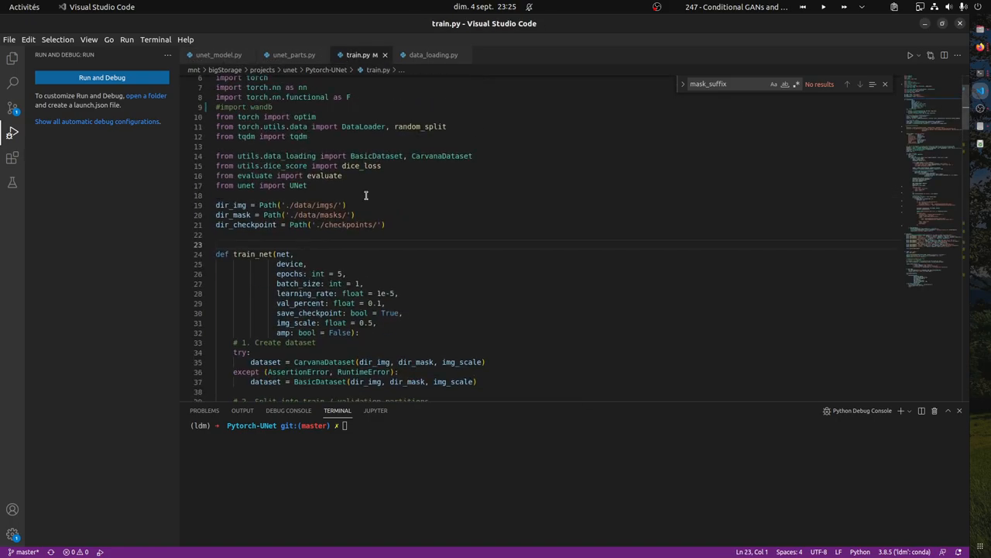
pyautogui.write('data')
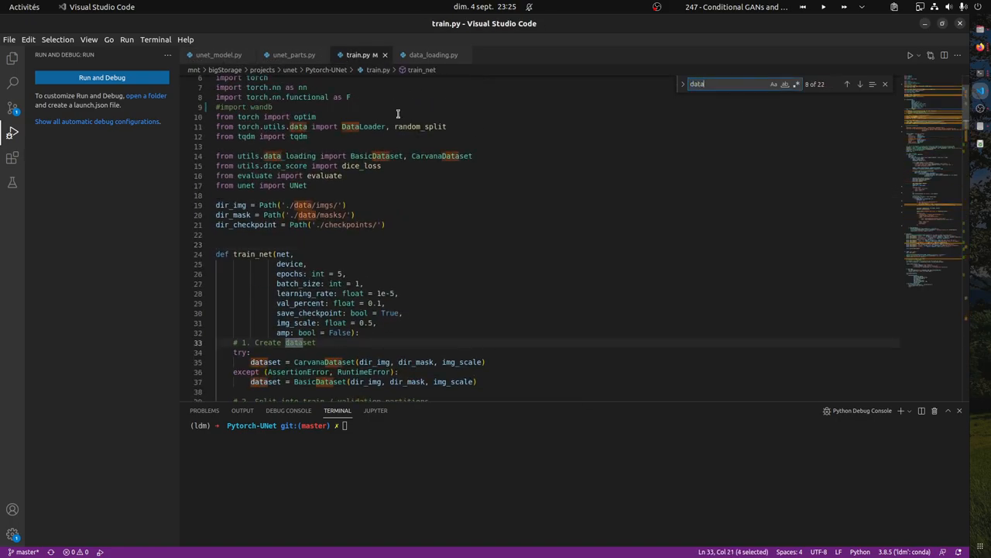
pyautogui.scroll(-3)
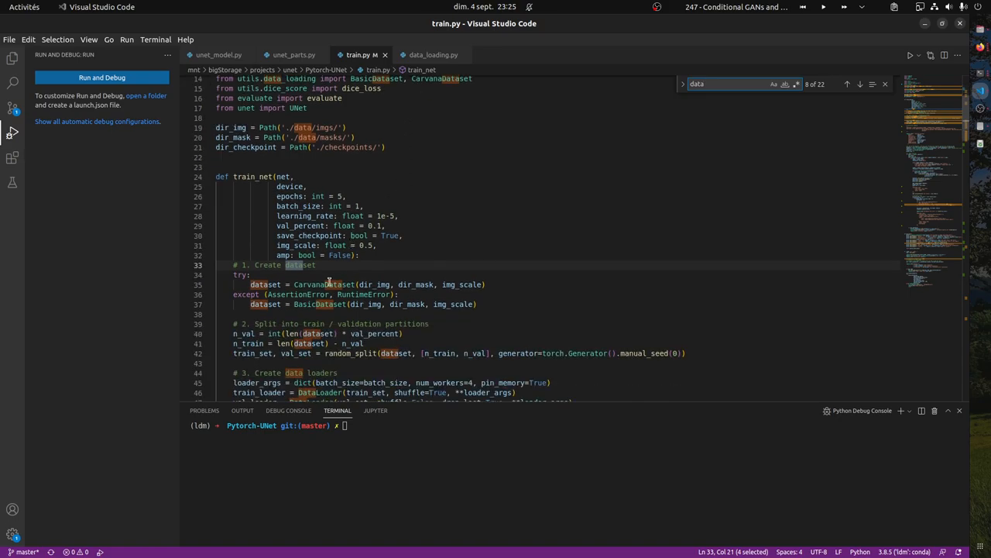
pyautogui.moveTo(357, 279)
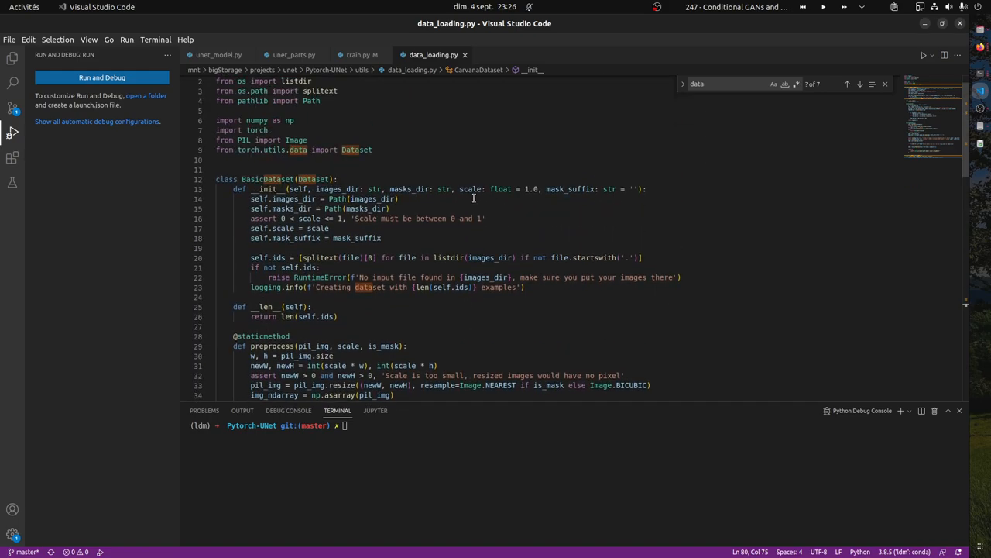
# Step: Scroll through data_loading.py to line 59 in __getitem__ for the breakpoint
pyautogui.scroll(-3)
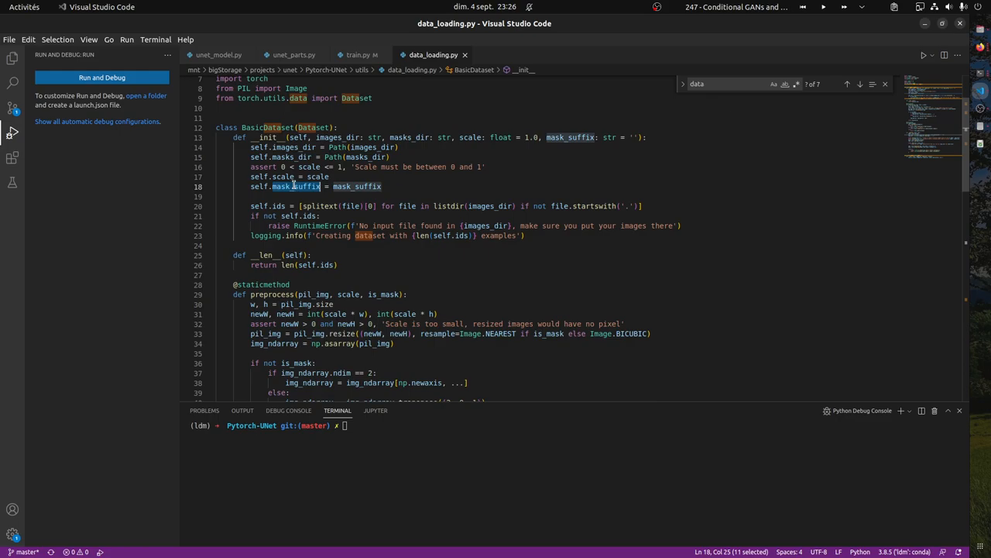
pyautogui.scroll(-3)
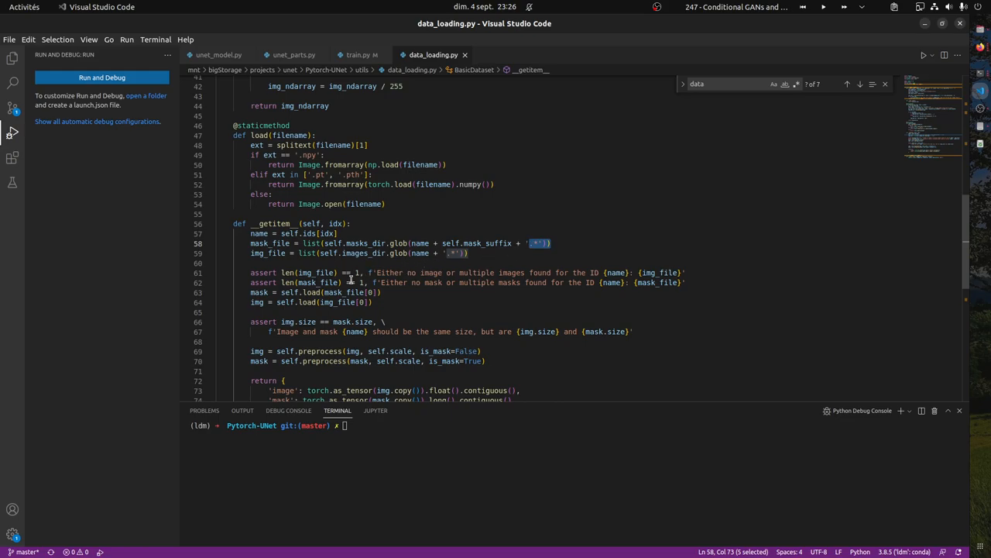
pyautogui.scroll(-3)
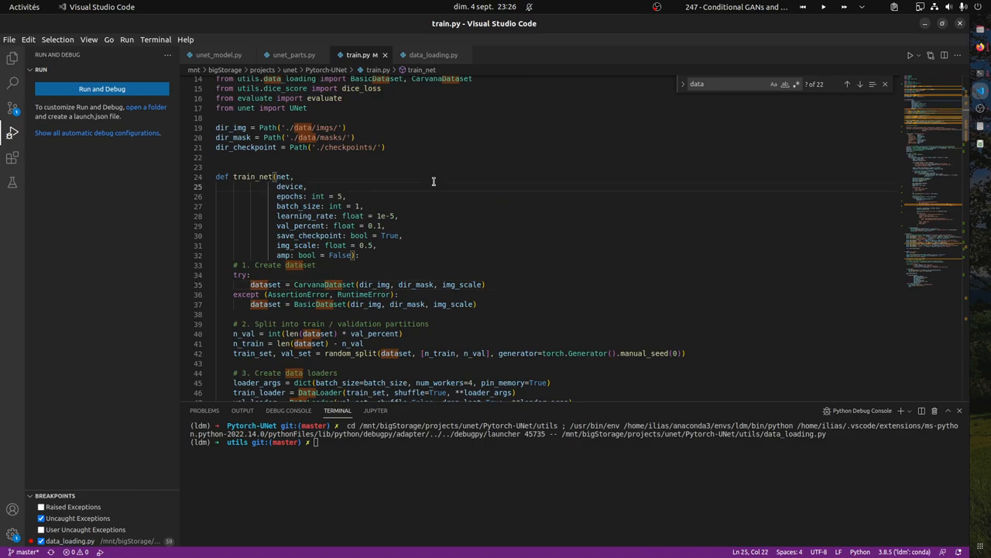
# Step: Select Python 3.8.5 ('ldm') via the Python: Select Interpreter command
pyautogui.press('ctrl+shift+p')
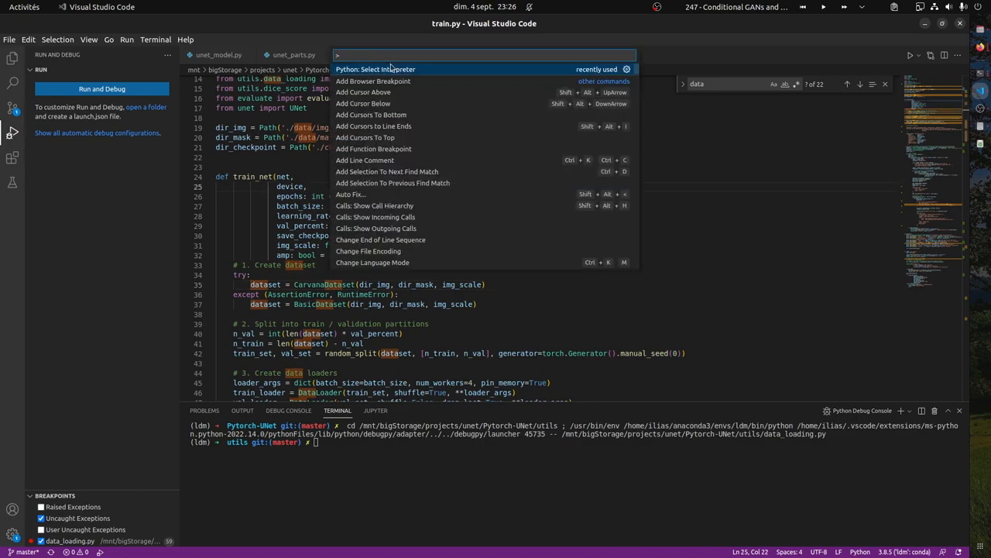
pyautogui.click(391, 69)
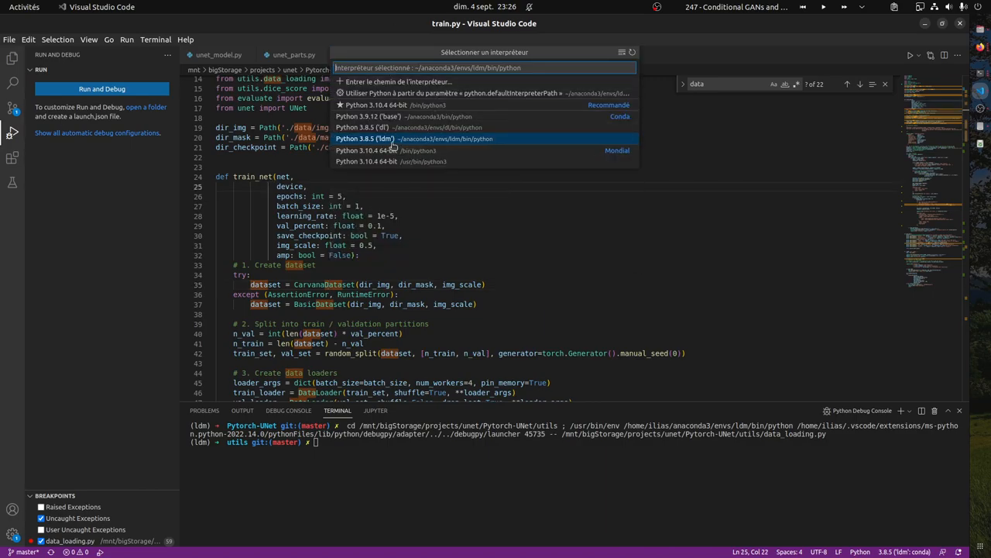
pyautogui.moveTo(382, 143)
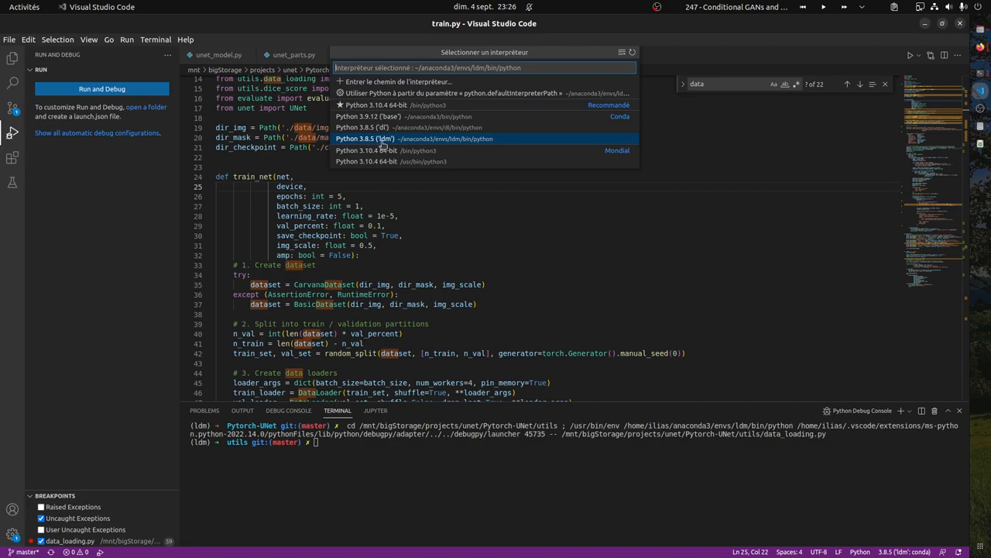
pyautogui.click(389, 138)
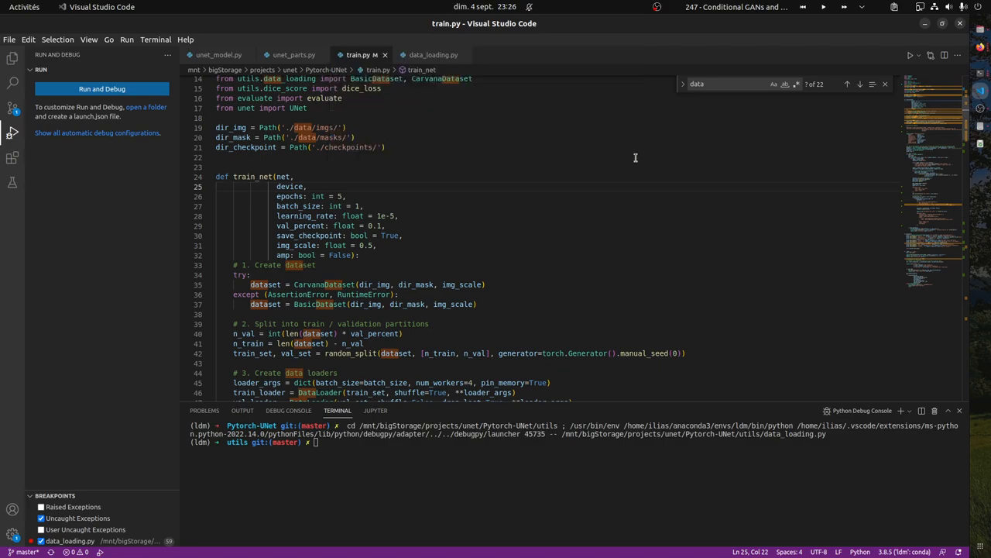
pyautogui.moveTo(321, 225)
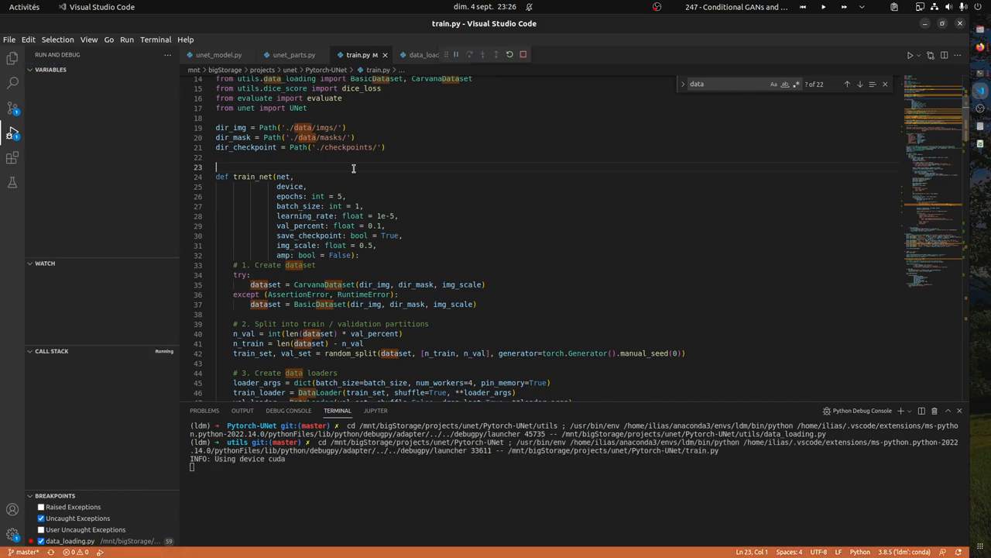
# Step: Debug train.py to the __getitem__ breakpoint, select mask_suffix, expand Globals, and view train_net
pyautogui.click(418, 54)
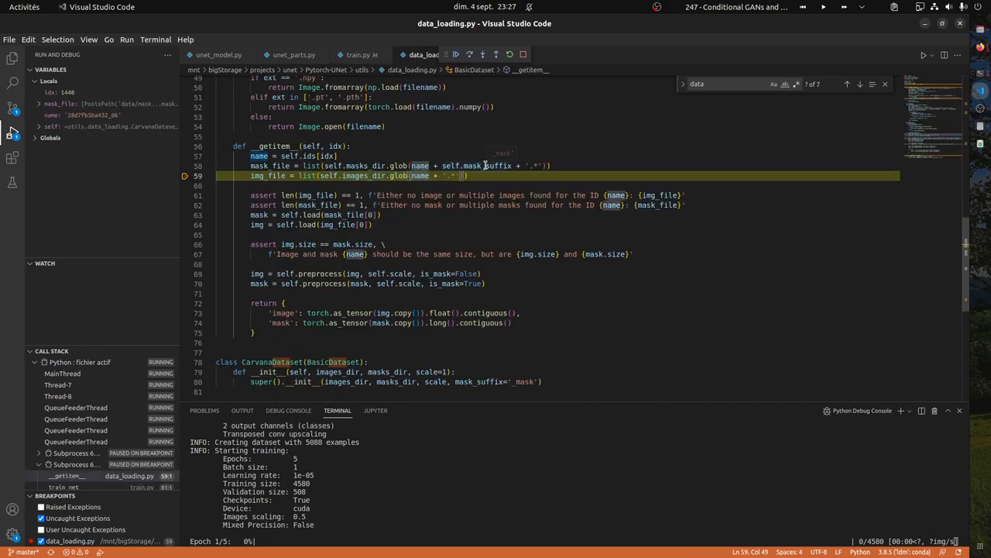
pyautogui.doubleClick(490, 166)
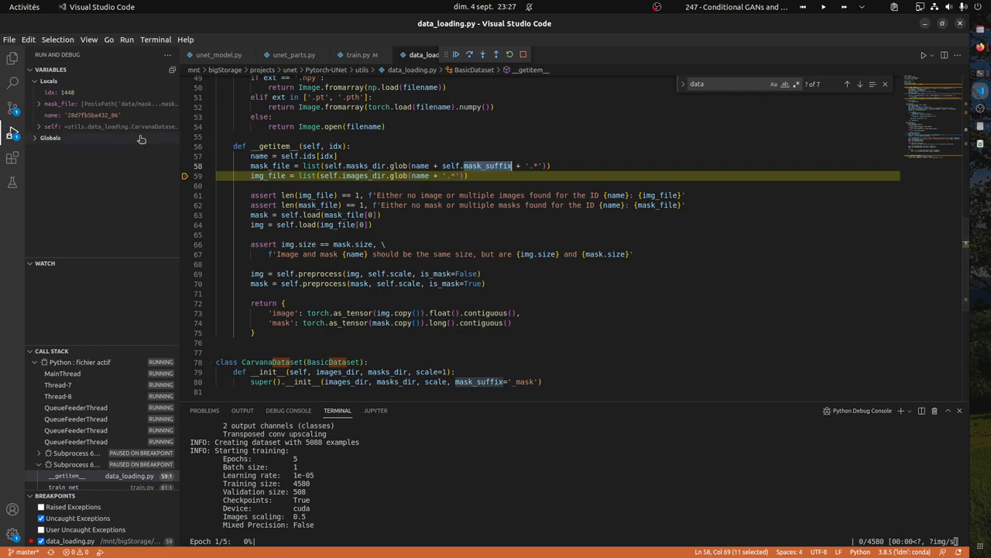
pyautogui.click(35, 138)
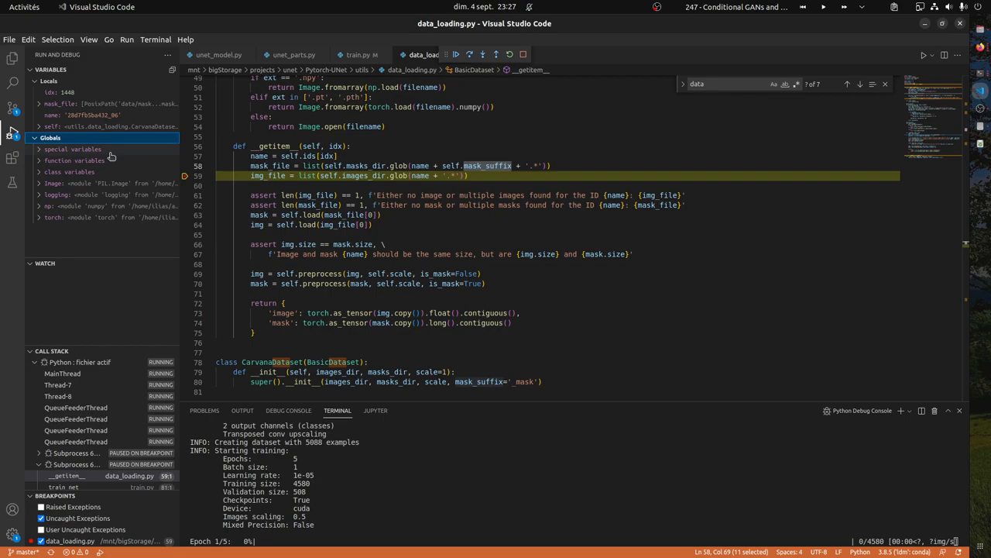
pyautogui.moveTo(85, 161)
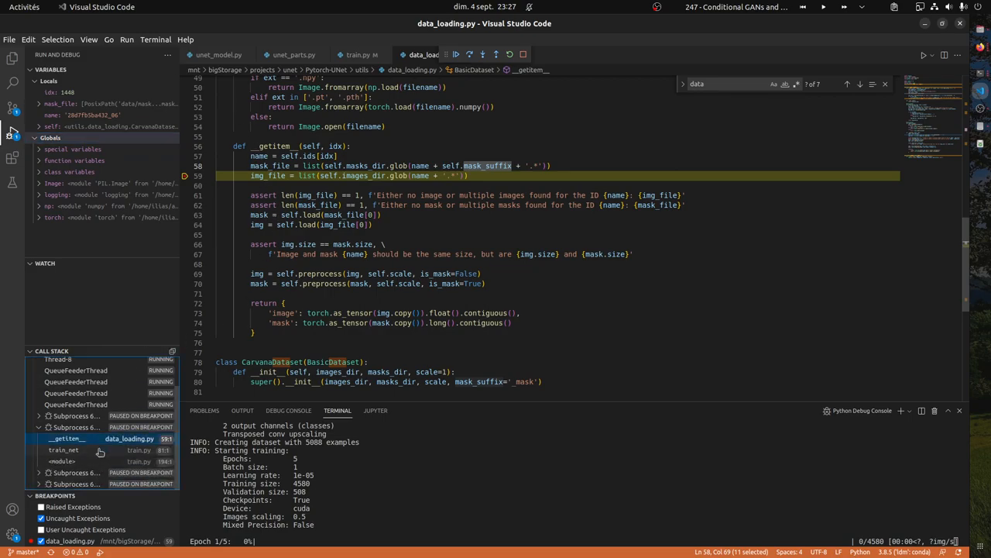
pyautogui.click(64, 450)
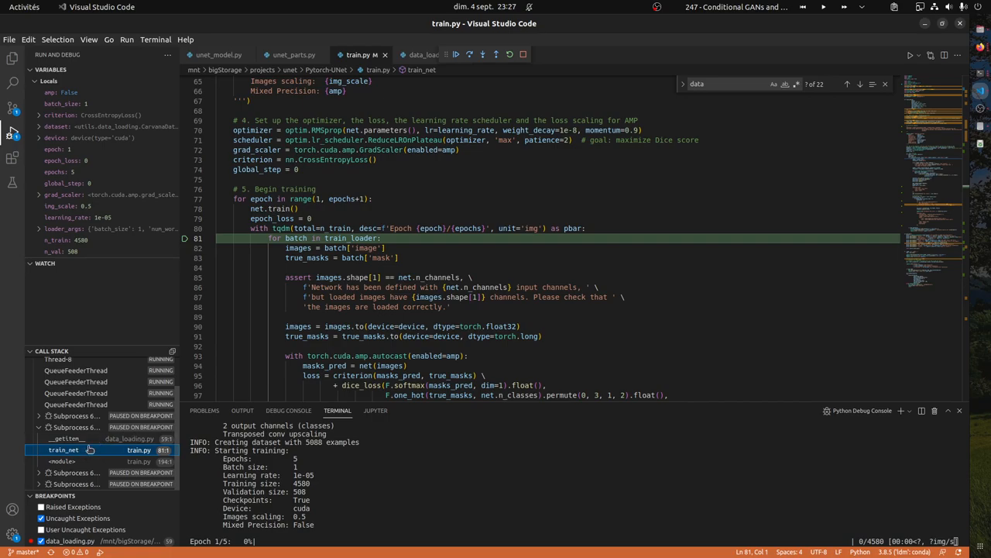
# Step: View the <module> caller, then the other subprocess's paused __getitem__ frame
pyautogui.click(65, 438)
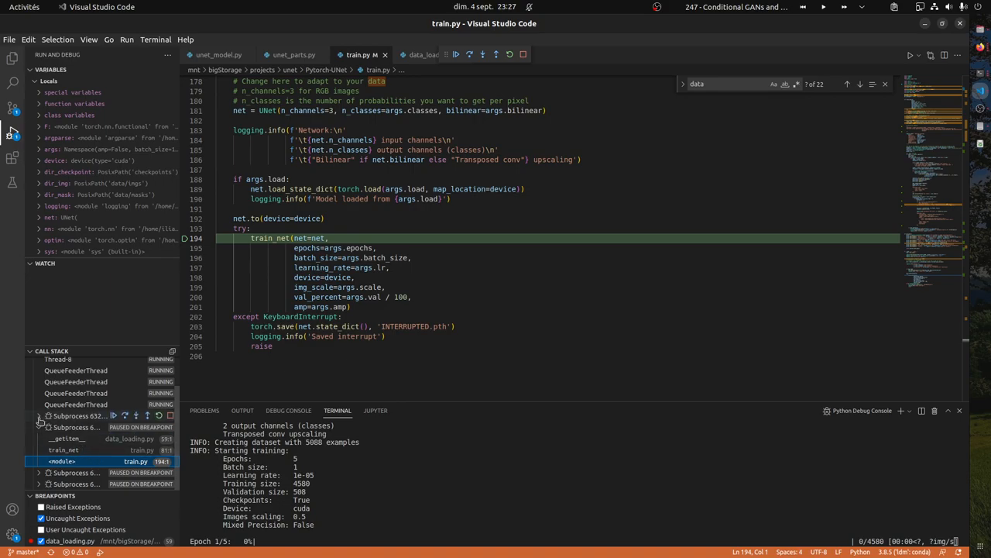
pyautogui.click(63, 449)
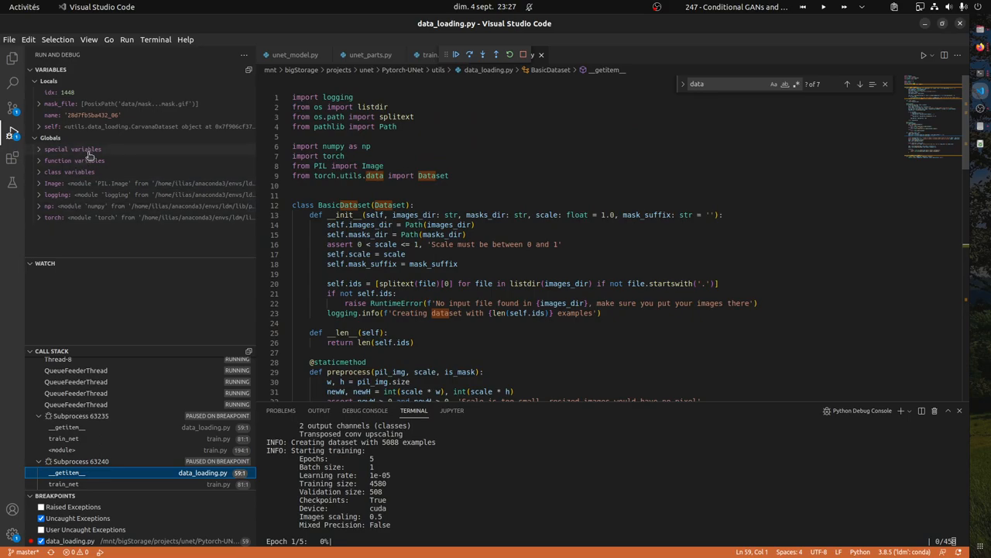
# Step: Expand class variables and self, collapse Globals, and select mask_suffix '_mask'
pyautogui.click(48, 161)
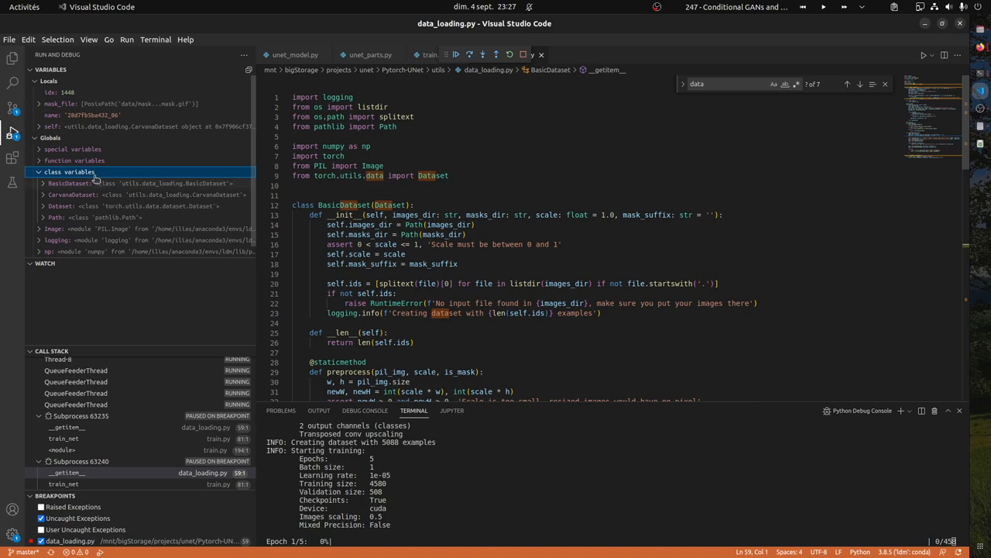
pyautogui.click(48, 136)
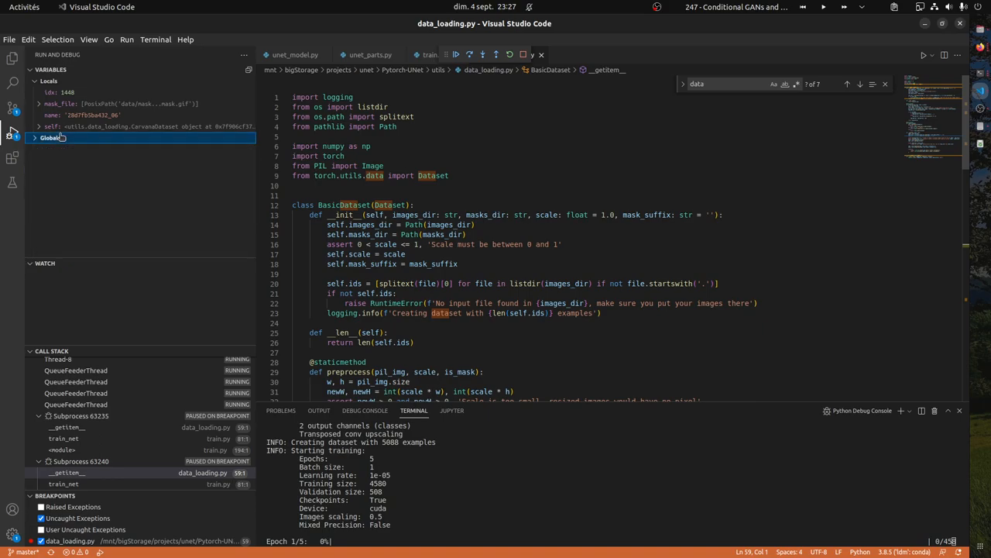
pyautogui.click(43, 120)
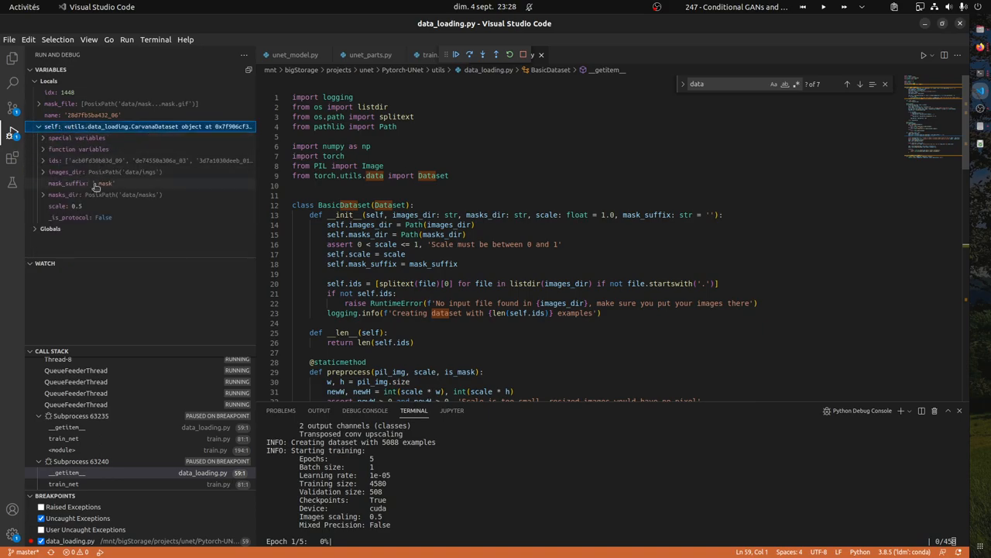
pyautogui.click(85, 183)
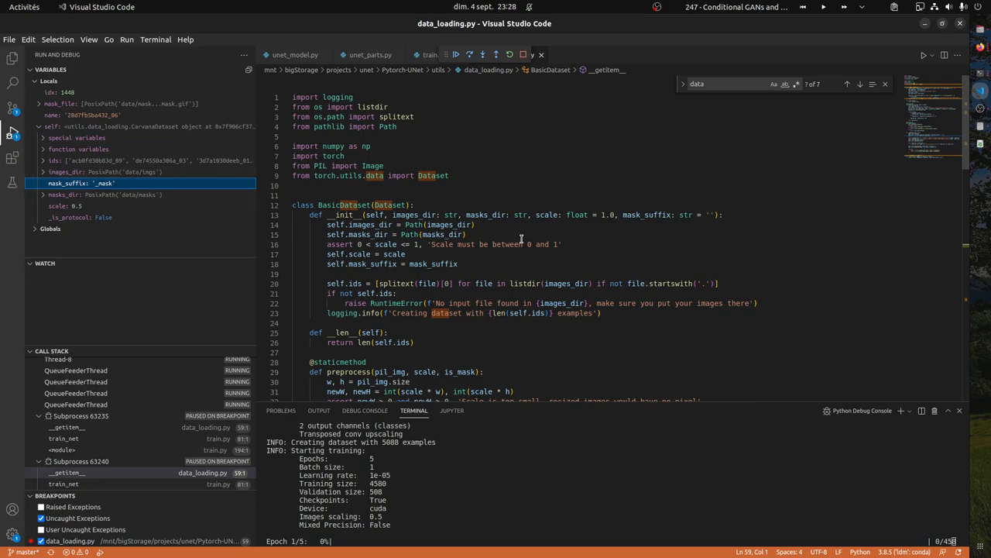
pyautogui.scroll(-3)
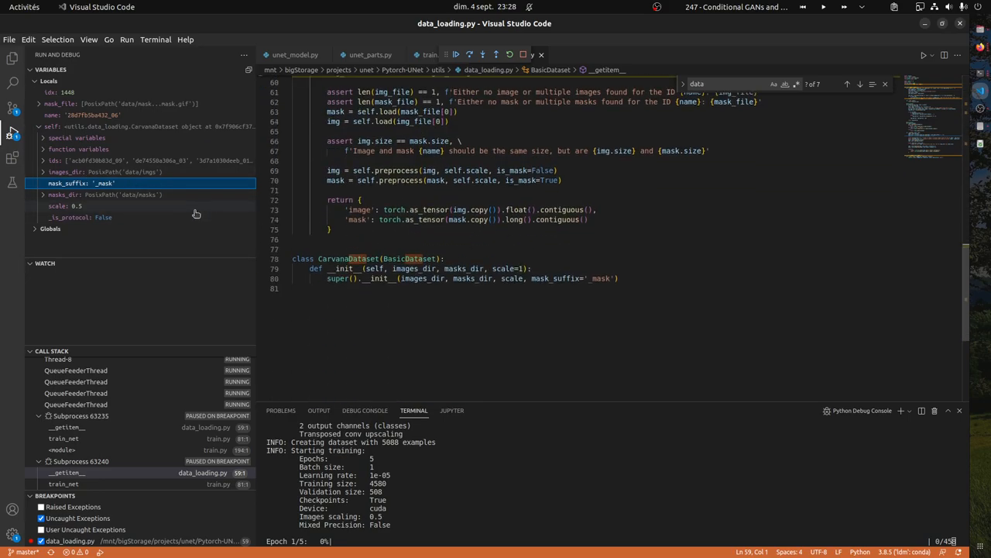
pyautogui.doubleClick(81, 183)
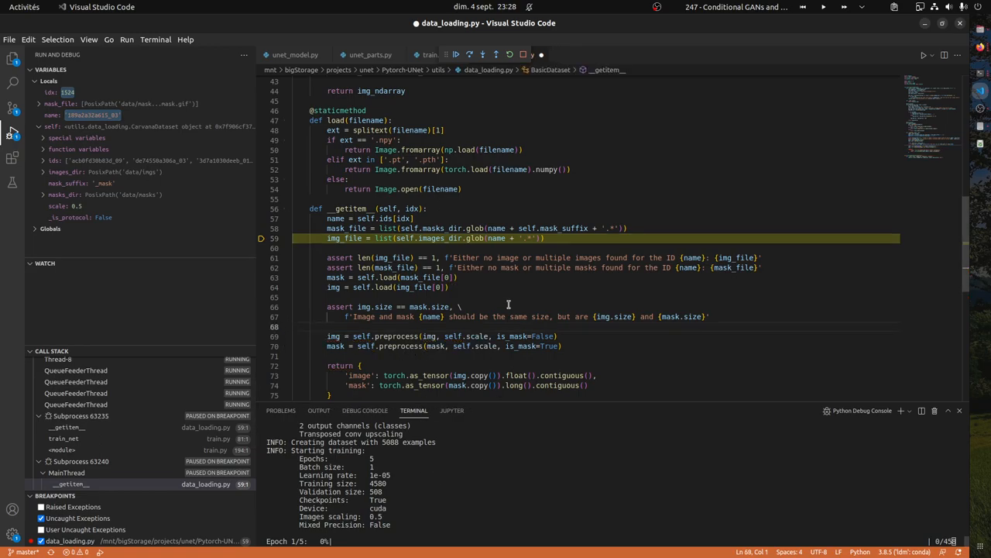
pyautogui.moveTo(485, 478)
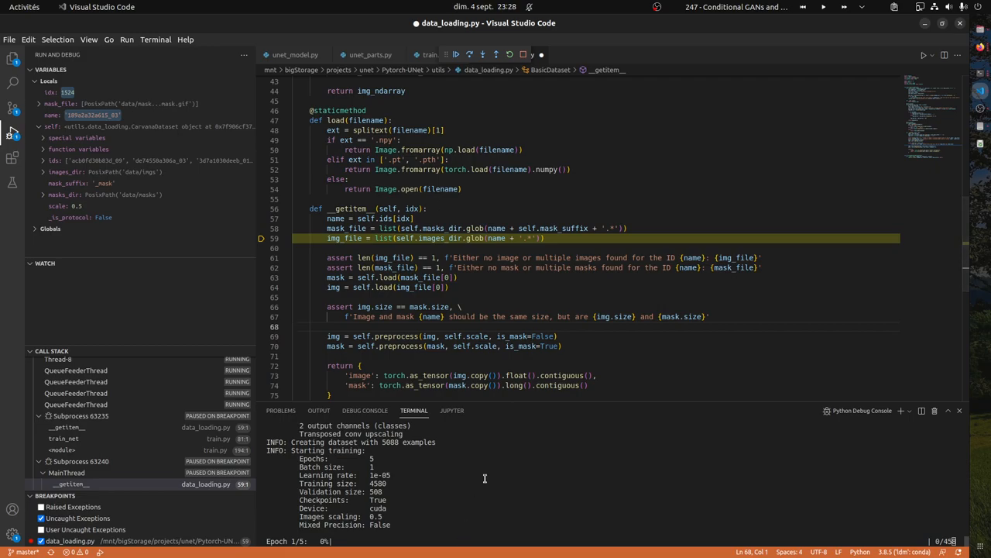
pyautogui.moveTo(658, 179)
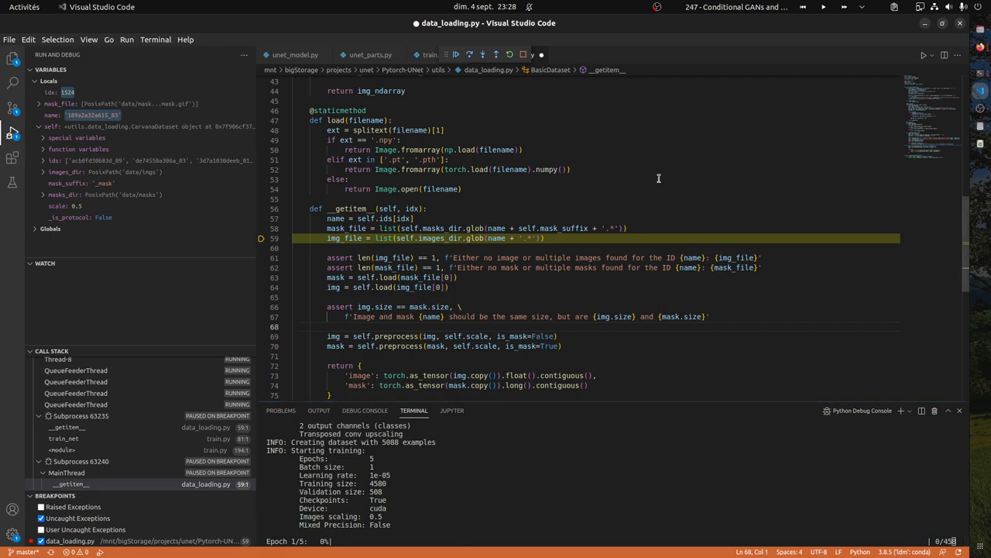
pyautogui.moveTo(791, 124)
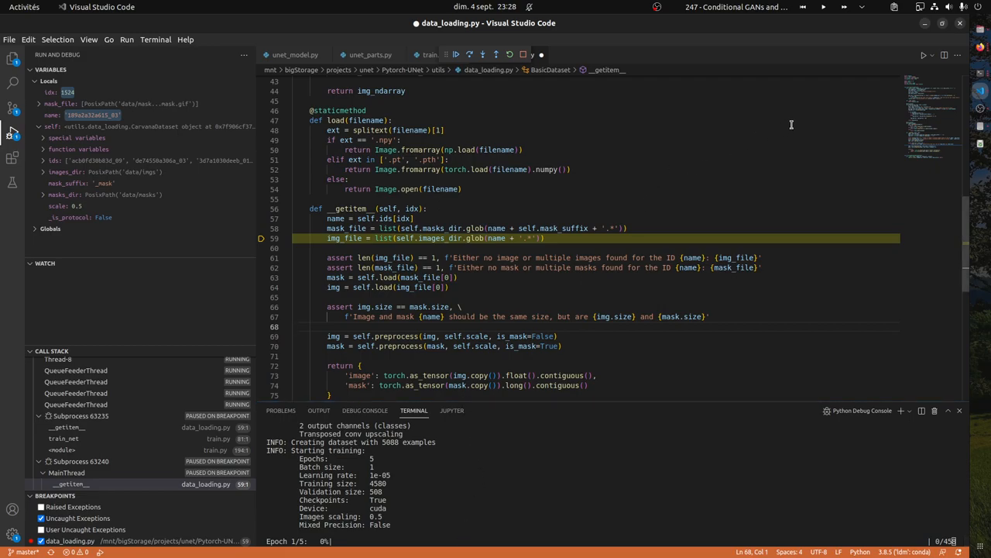